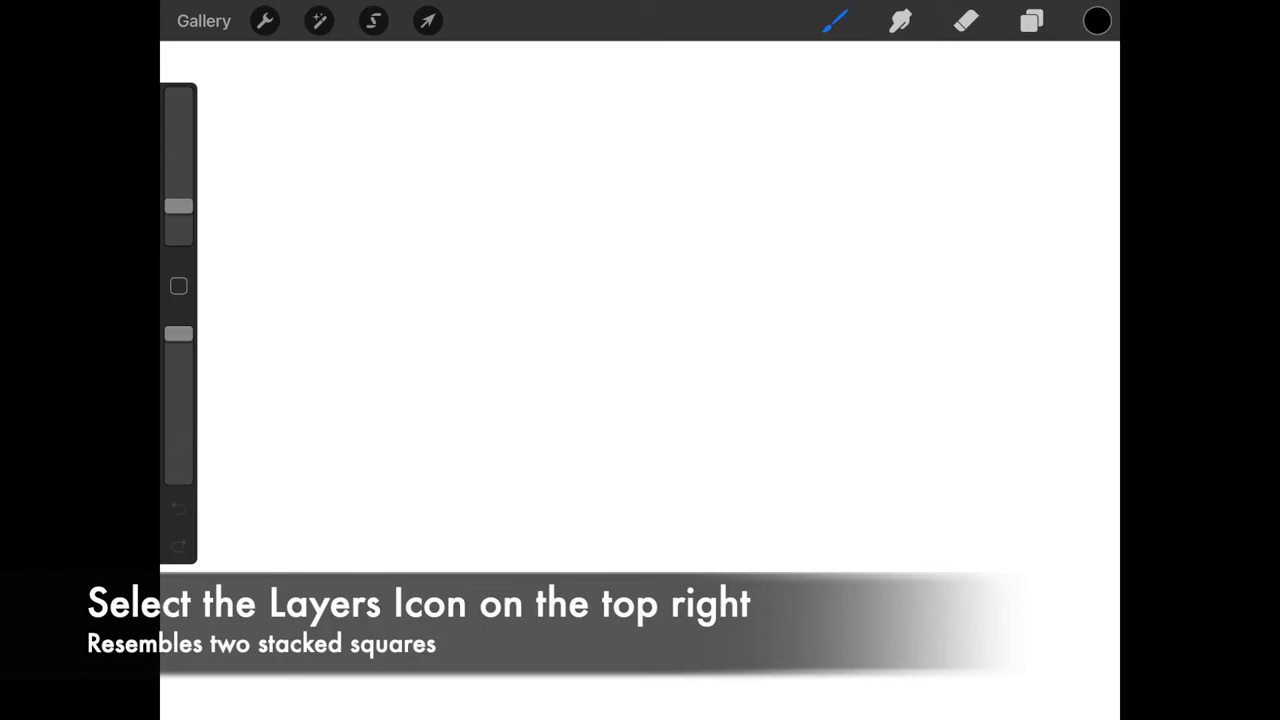
Step: Rename Layer 1 to 'Picture' from the Layers list
left_click(1032, 20)
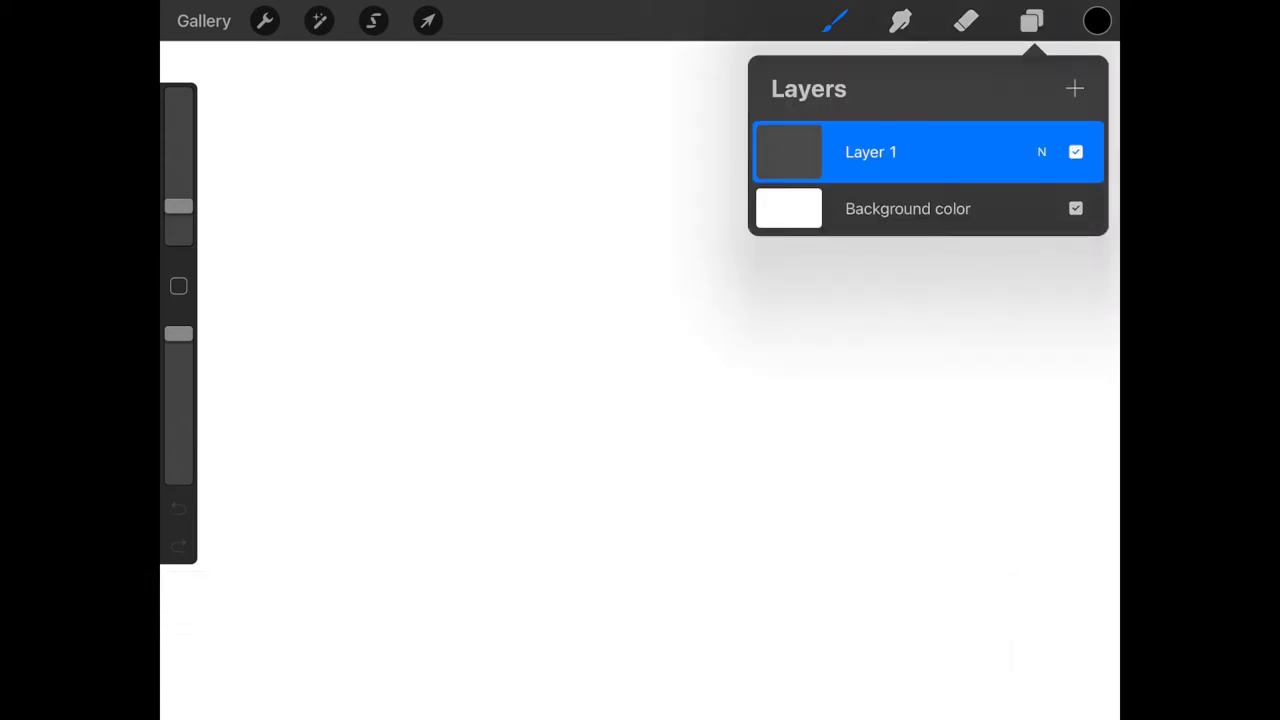
left_click(870, 152)
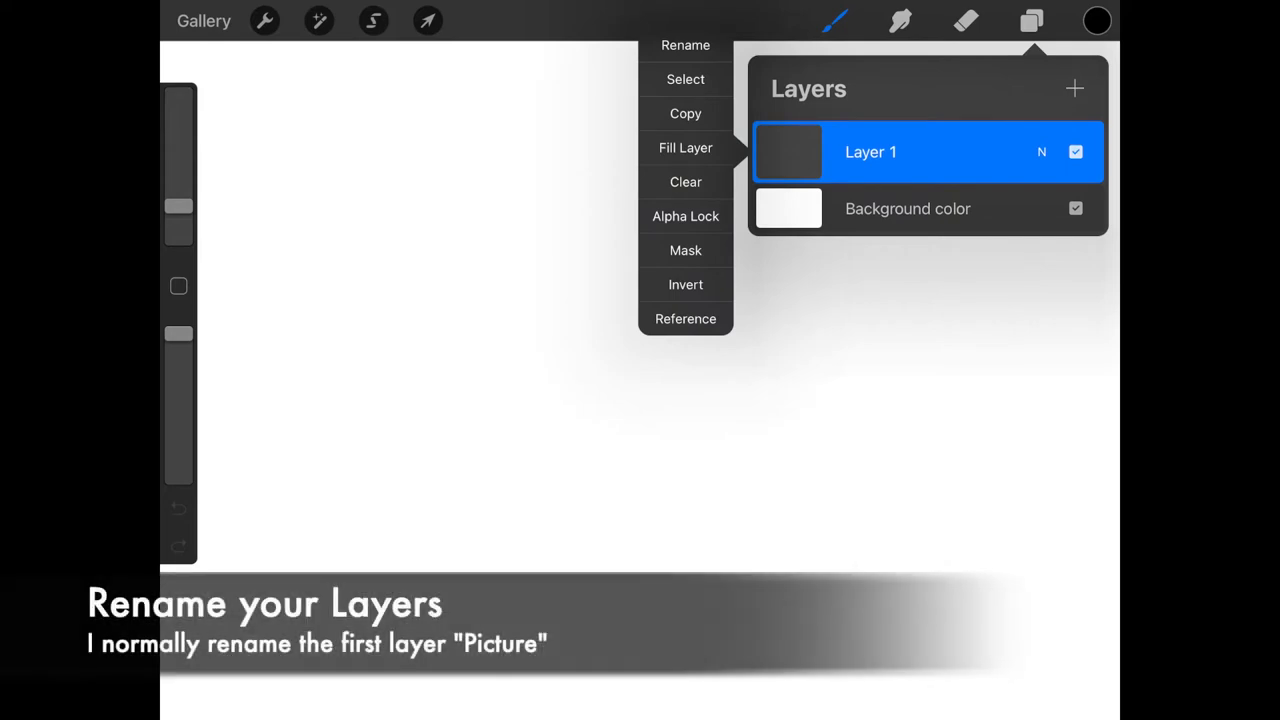
left_click(684, 44)
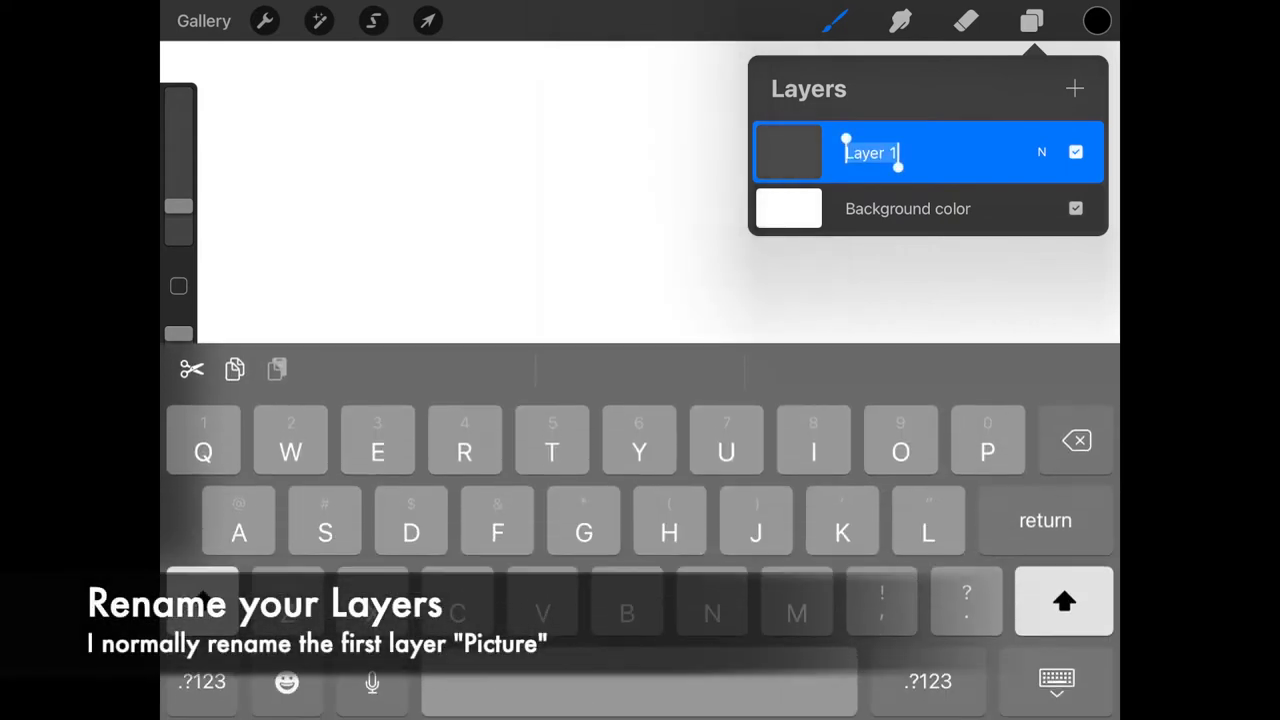
type("Picture")
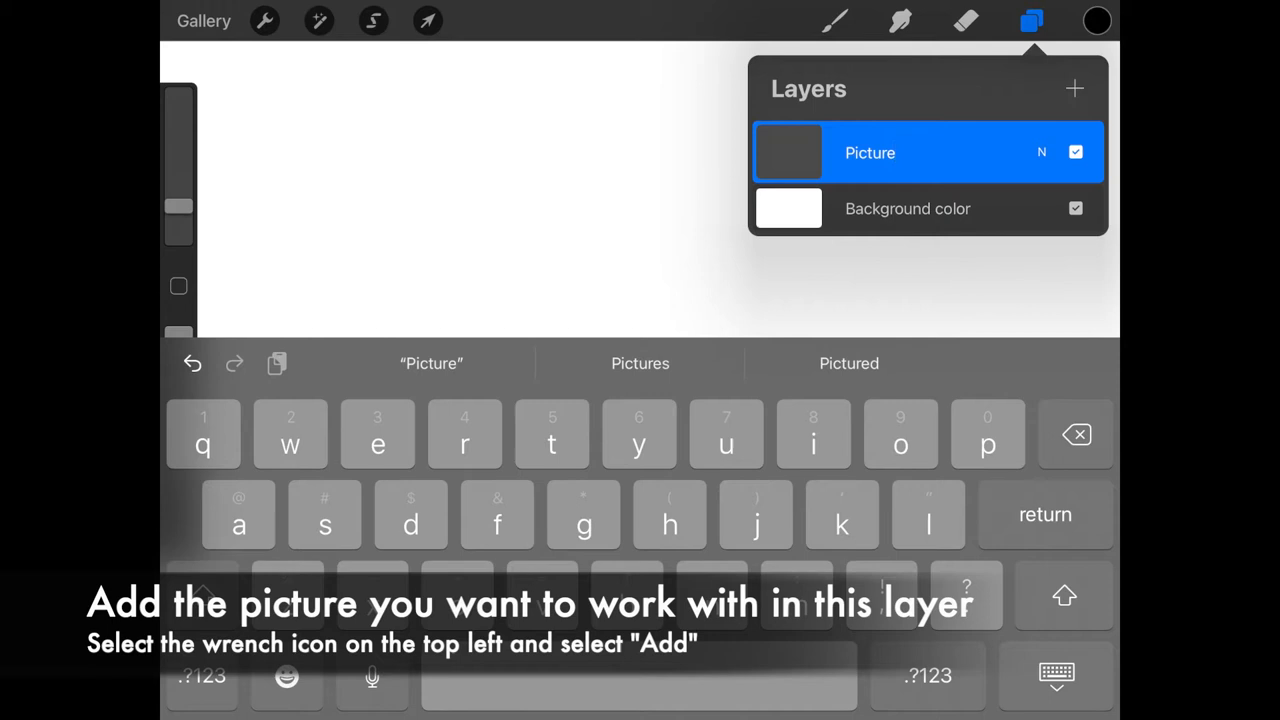
Step: Insert the white SUV desert photo onto the Picture layer
left_click(264, 20)
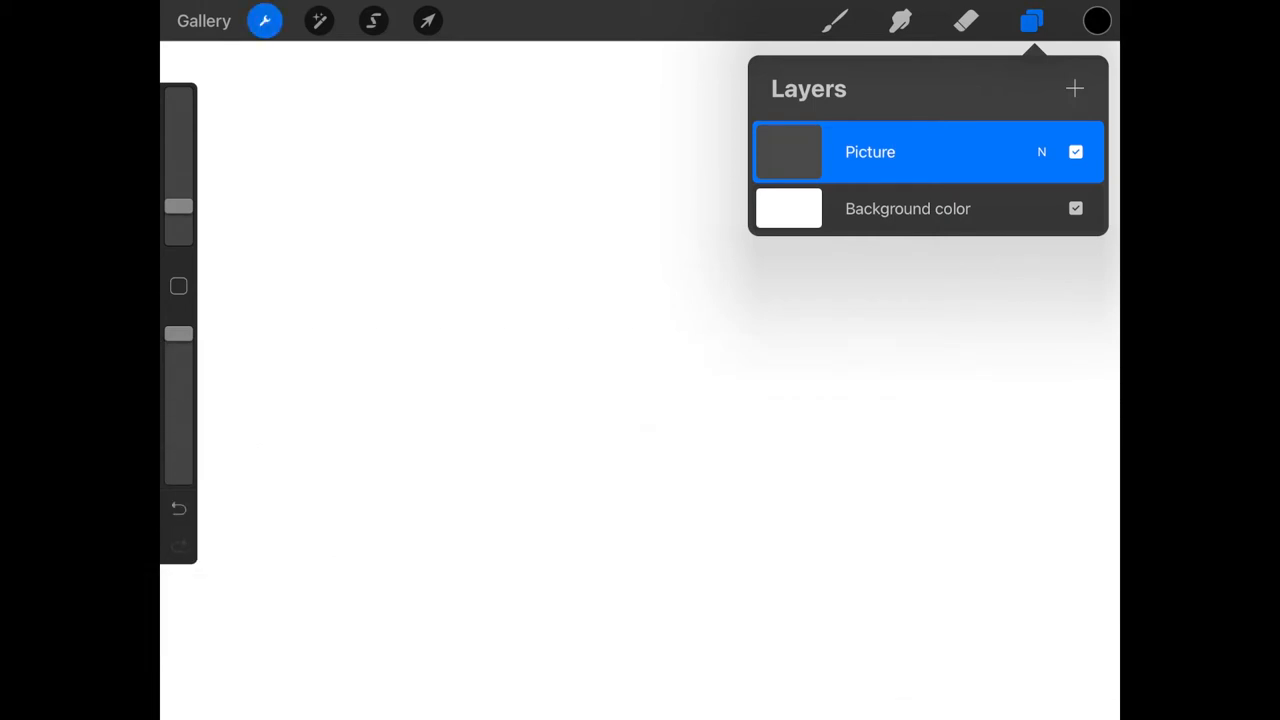
left_click(264, 20)
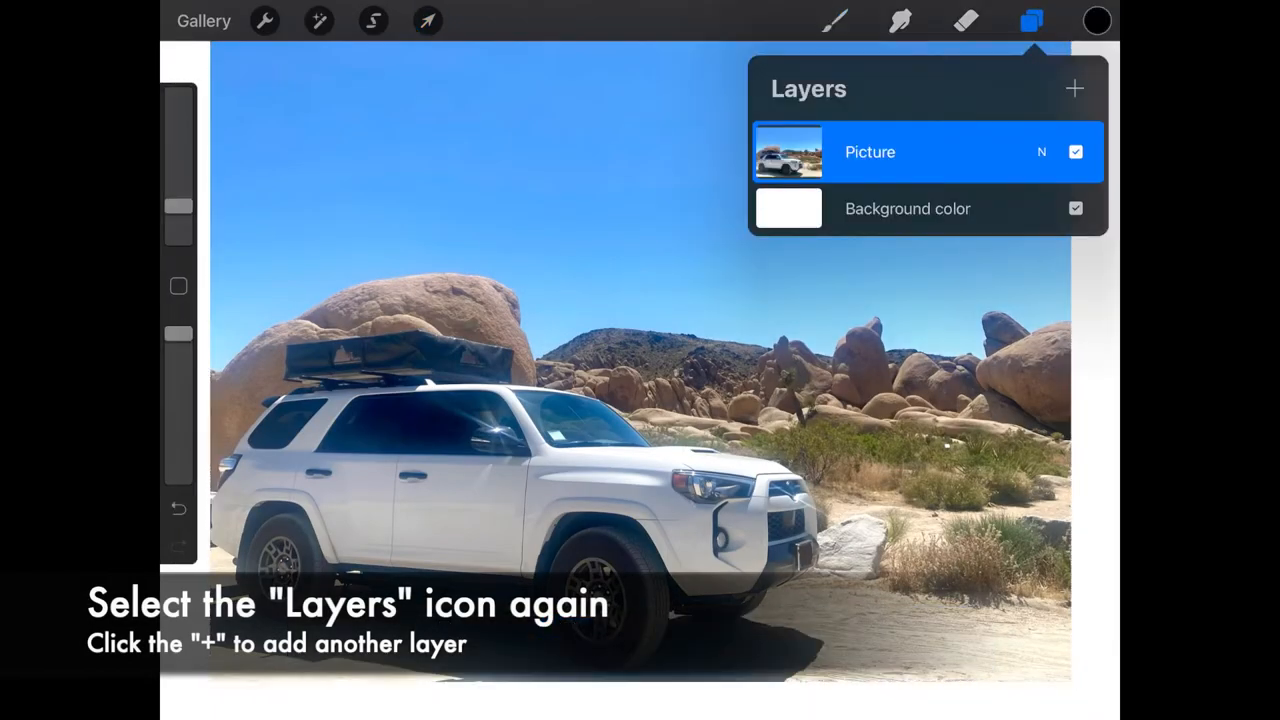
Step: Add a new layer above Picture and rename it 'Outline' for tracing
left_click(1074, 88)
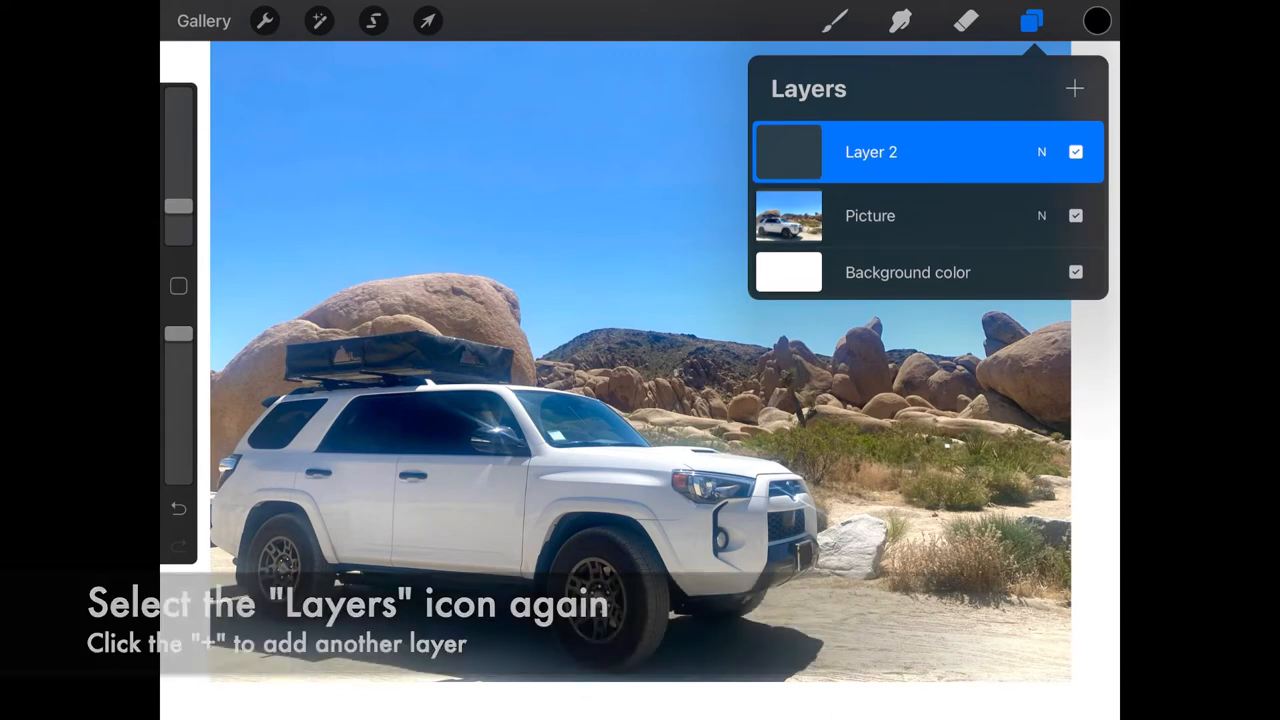
double_click(872, 152)
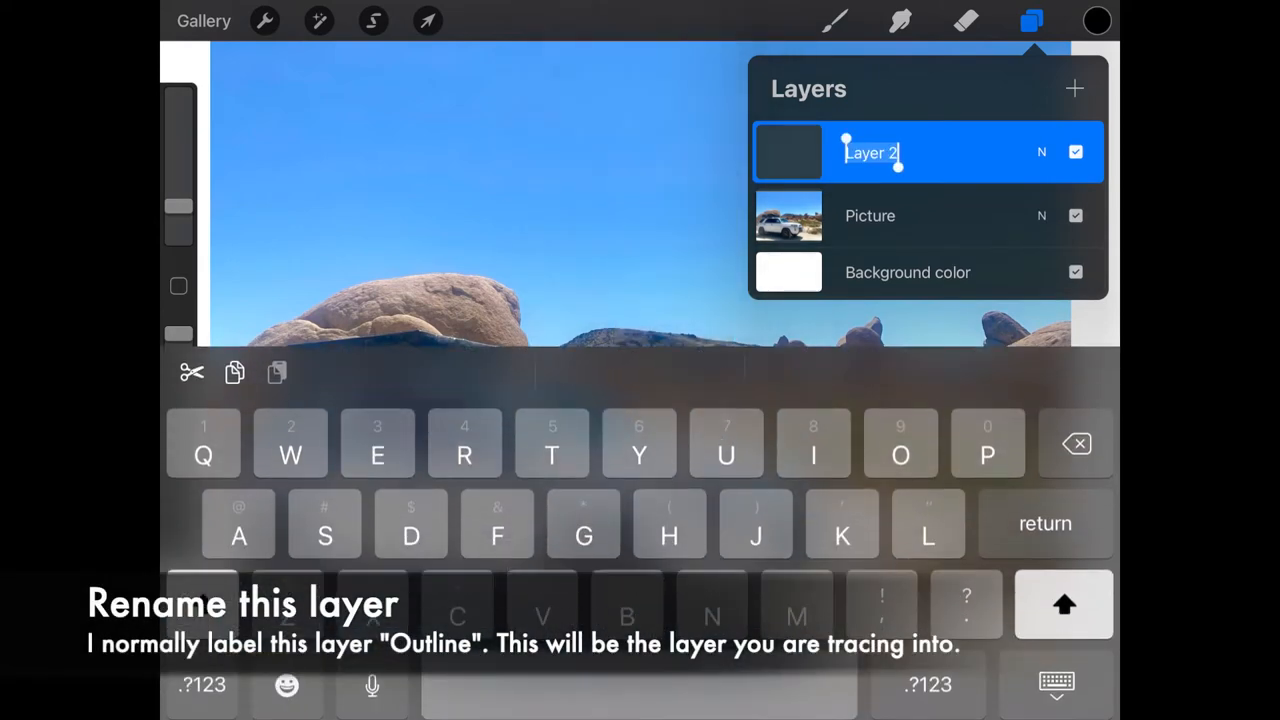
type("Out")
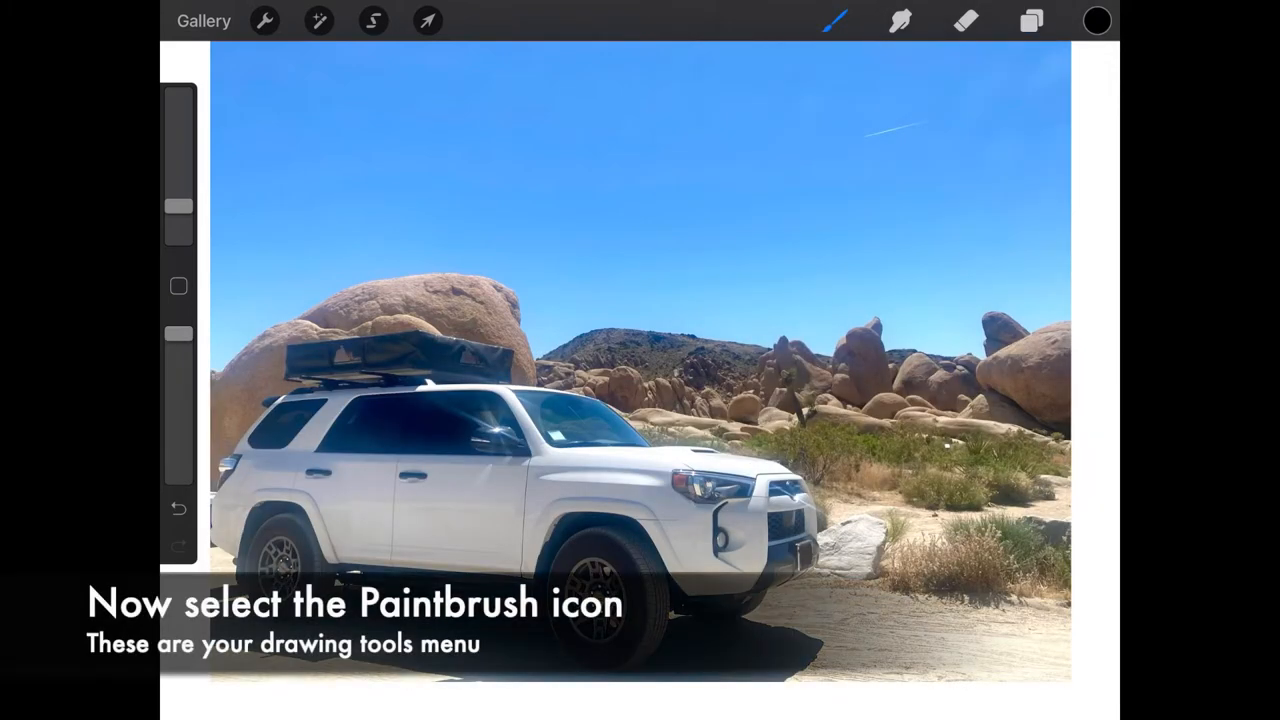
Step: Draw a test brush stroke in the sky and undo it
left_click(834, 20)
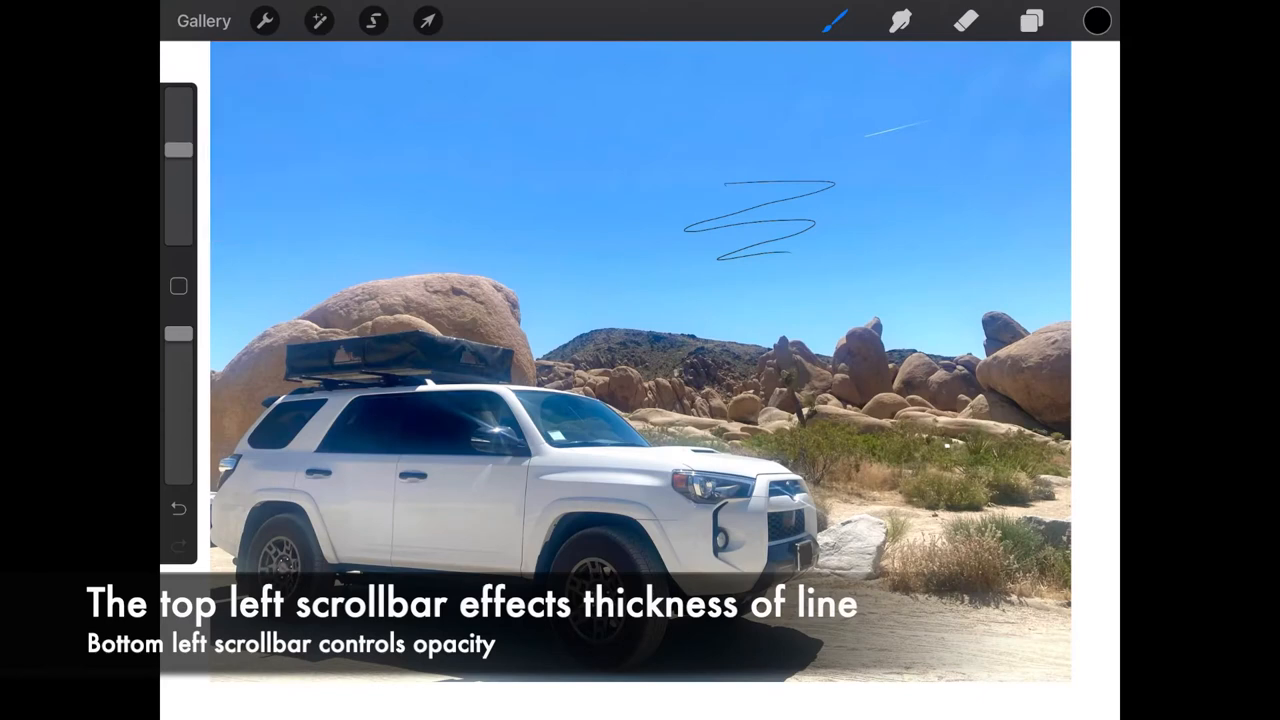
left_click_drag(178, 150, 178, 100)
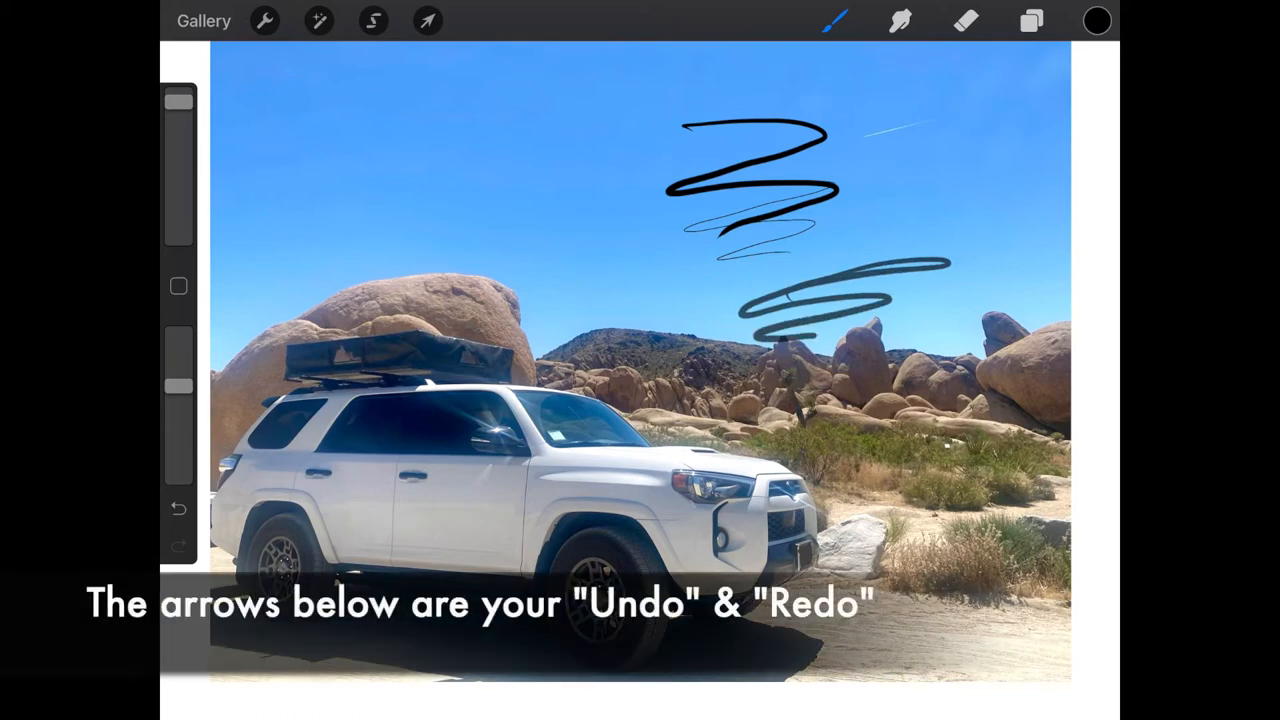
left_click(178, 510)
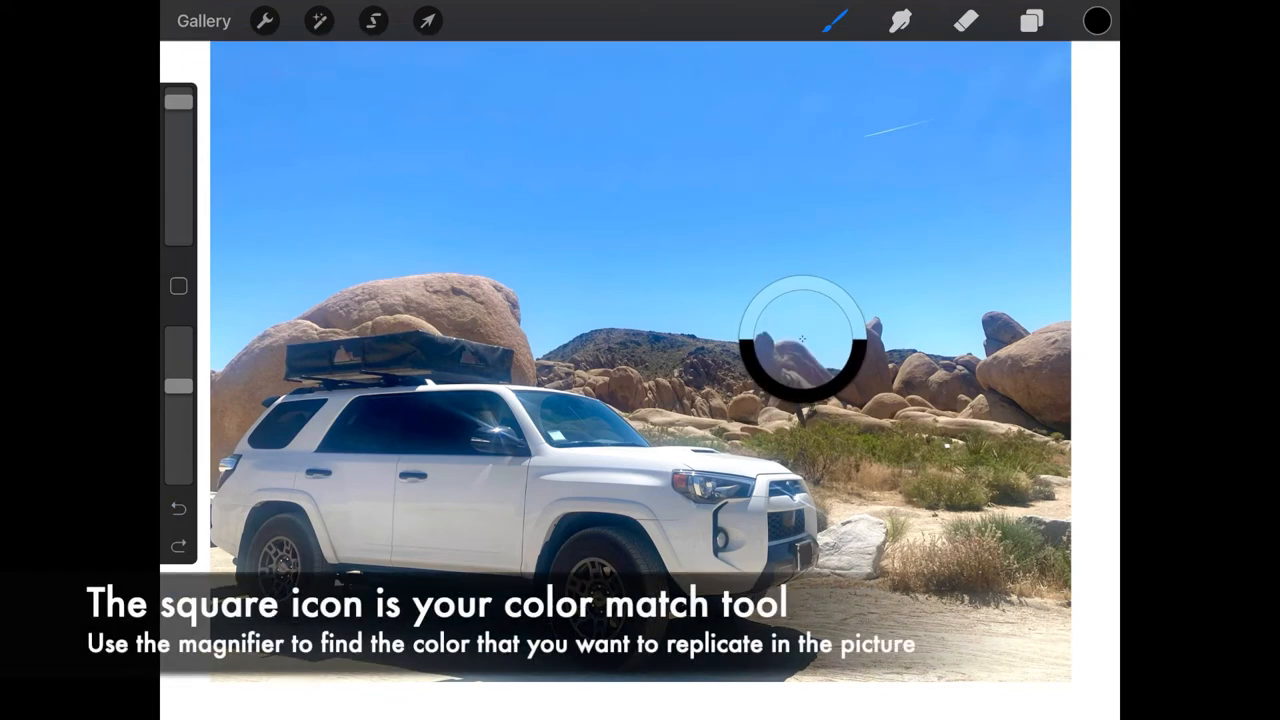
Step: Sample a sandy rock colour with the eyedropper, test a dab and undo it
left_click_drag(800, 336, 716, 410)
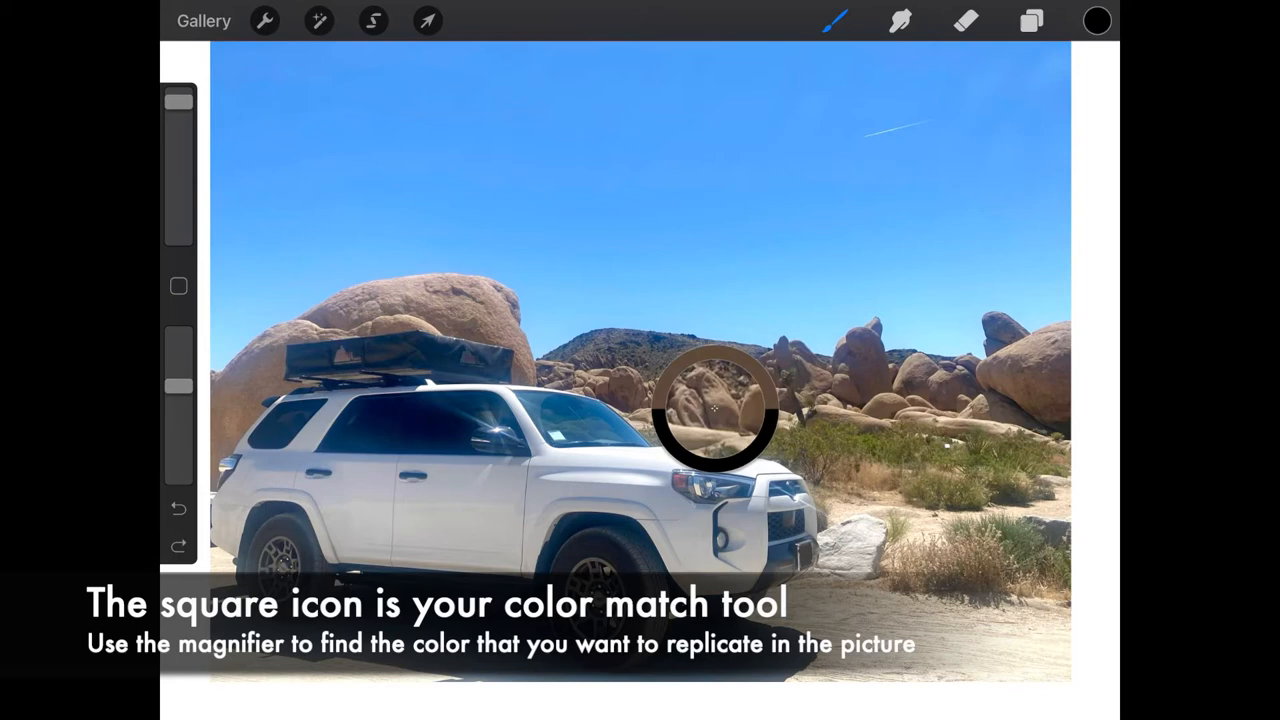
left_click(716, 410)
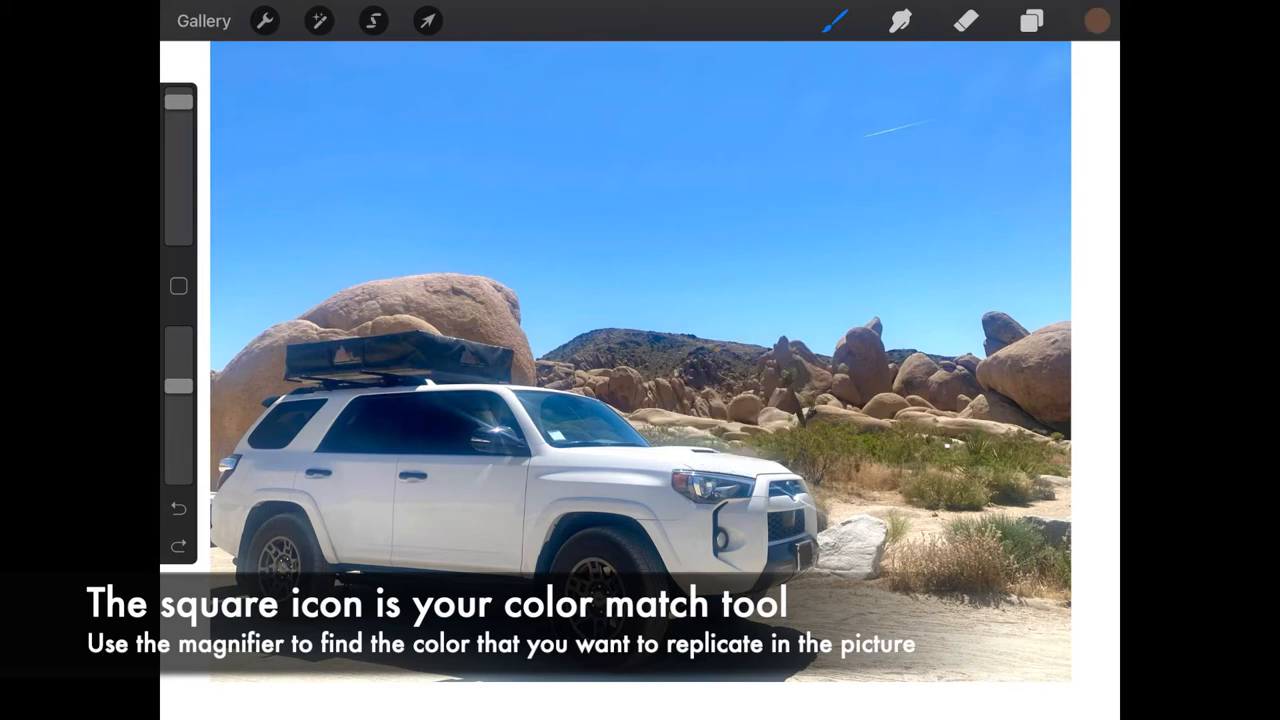
left_click(748, 240)
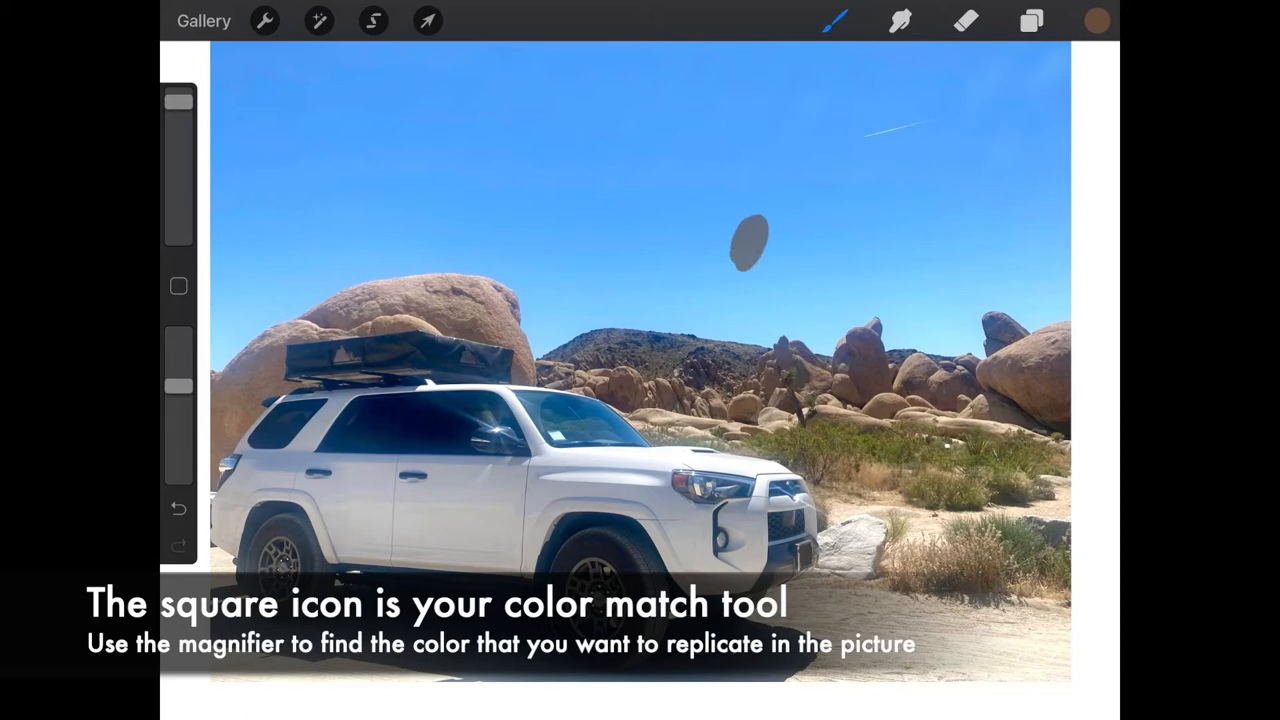
left_click(178, 508)
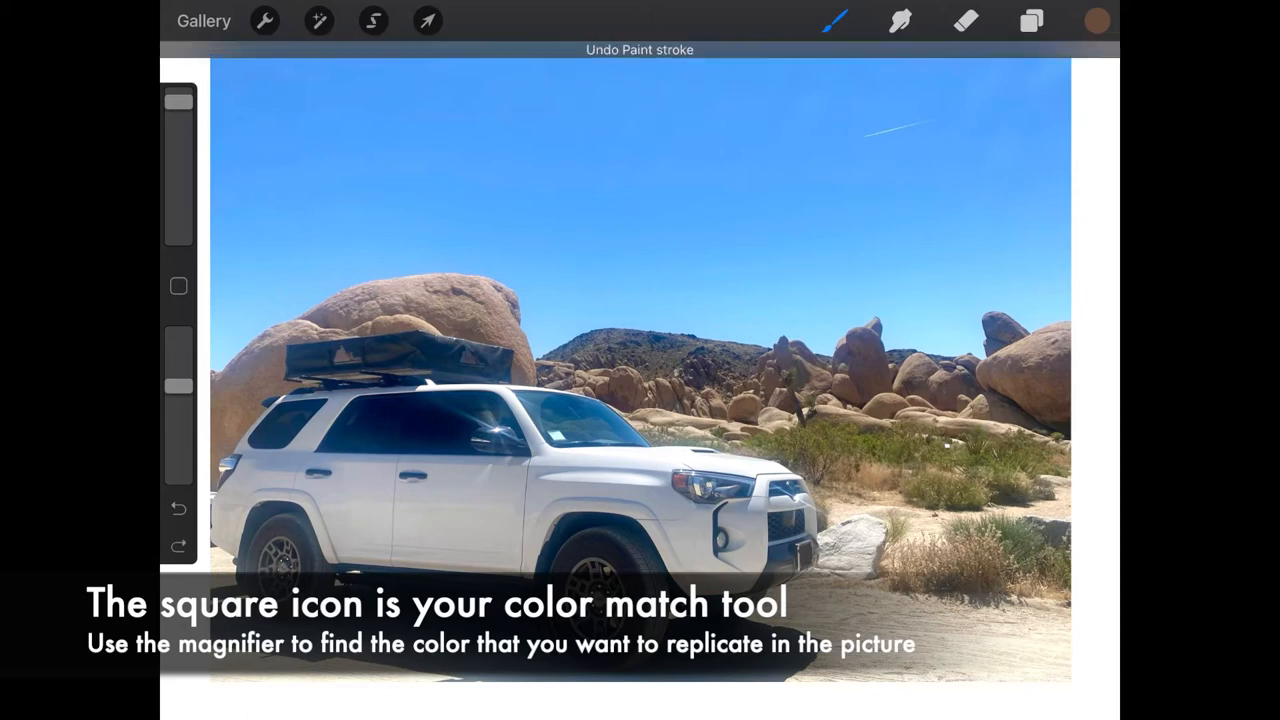
Step: Set the ink colour to black in the colour picker for tracing the SUV
left_click(1096, 20)
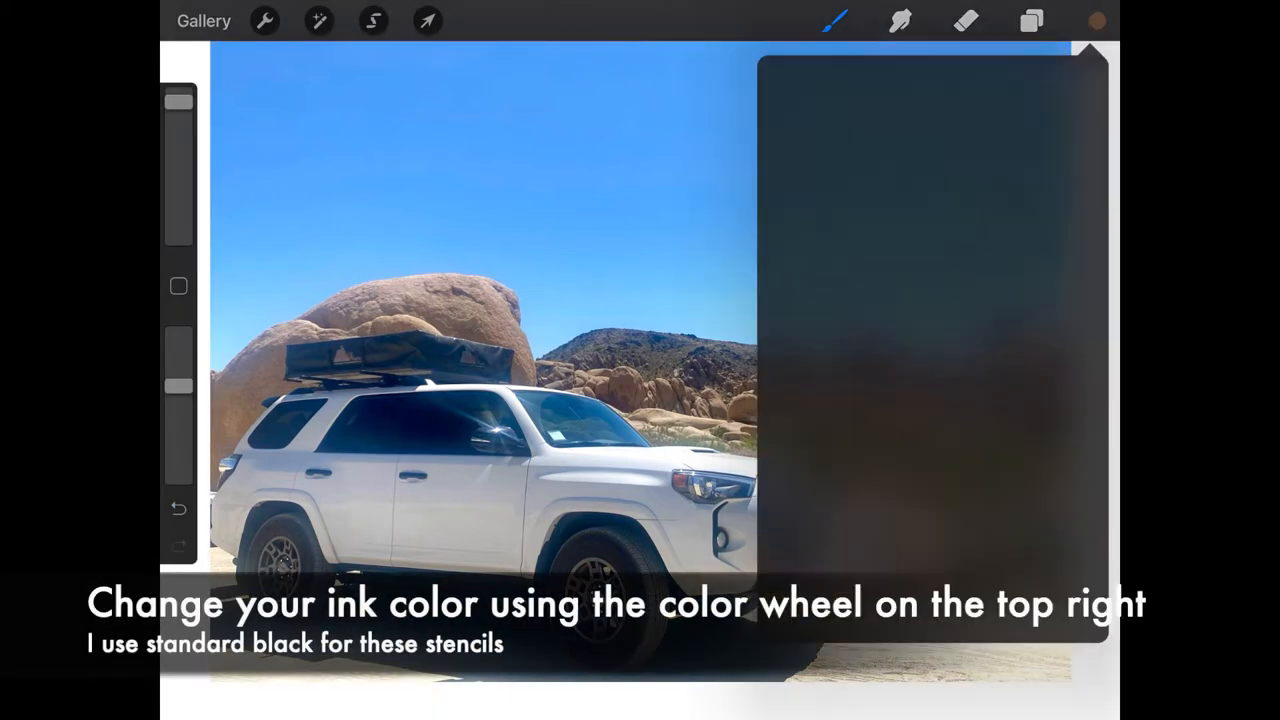
left_click(1096, 20)
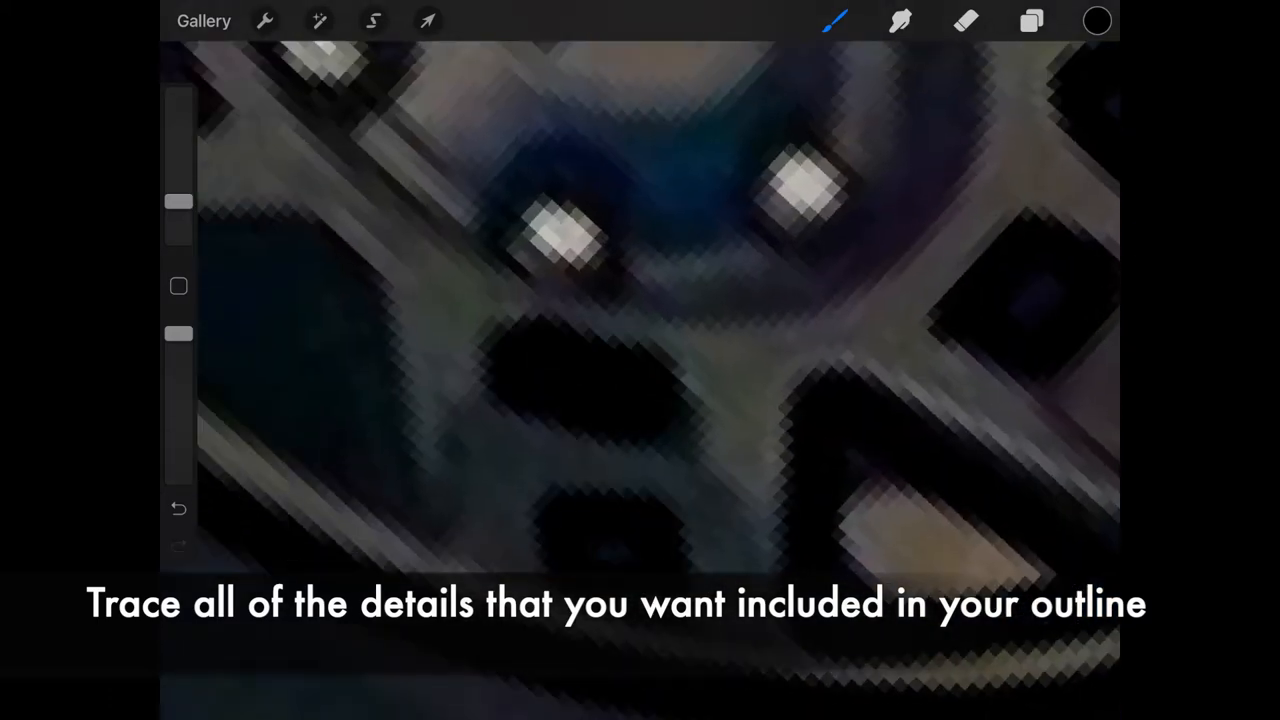
Step: Toggle the Picture layer to check the outline, then hide it and go to Share
left_click(1032, 20)
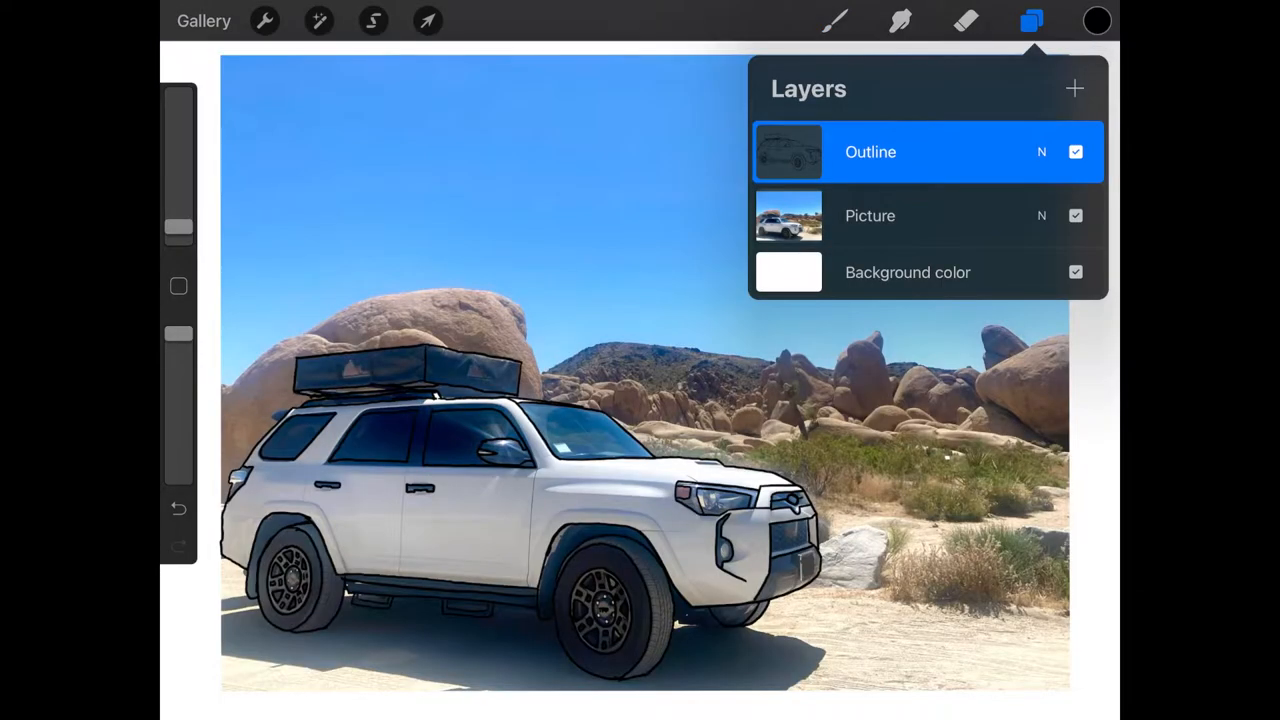
left_click(1076, 216)
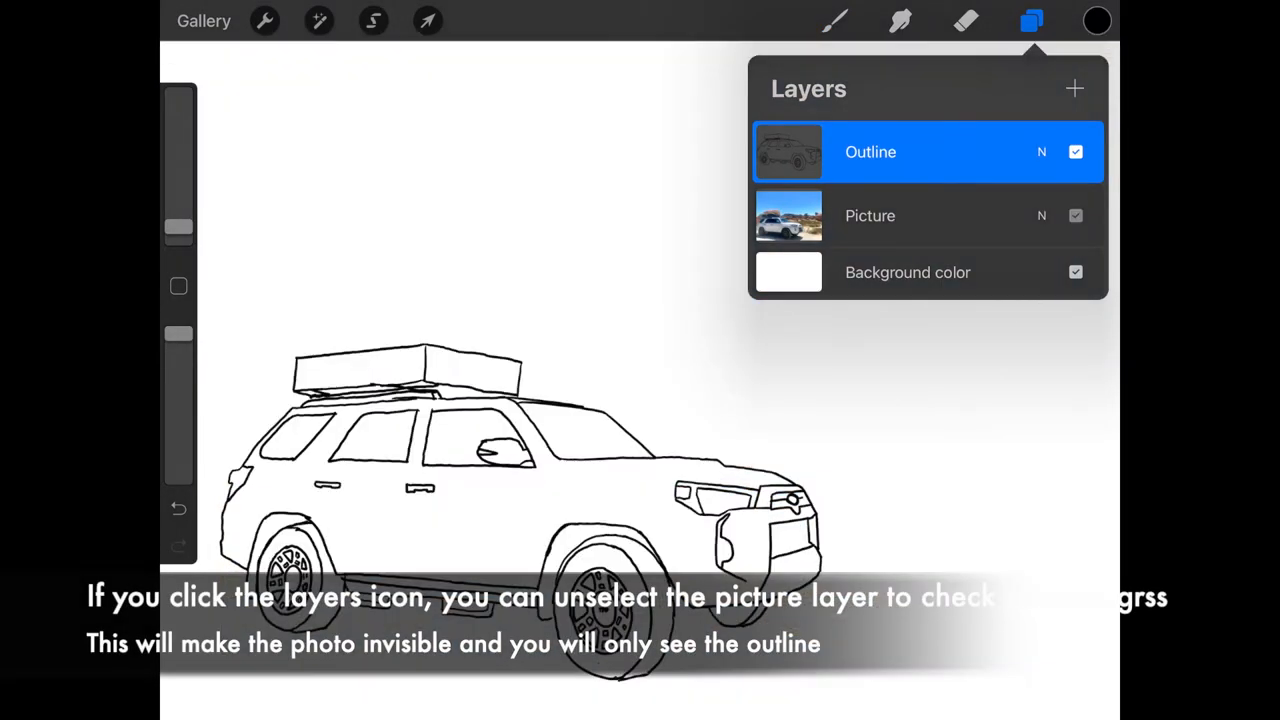
left_click(1076, 216)
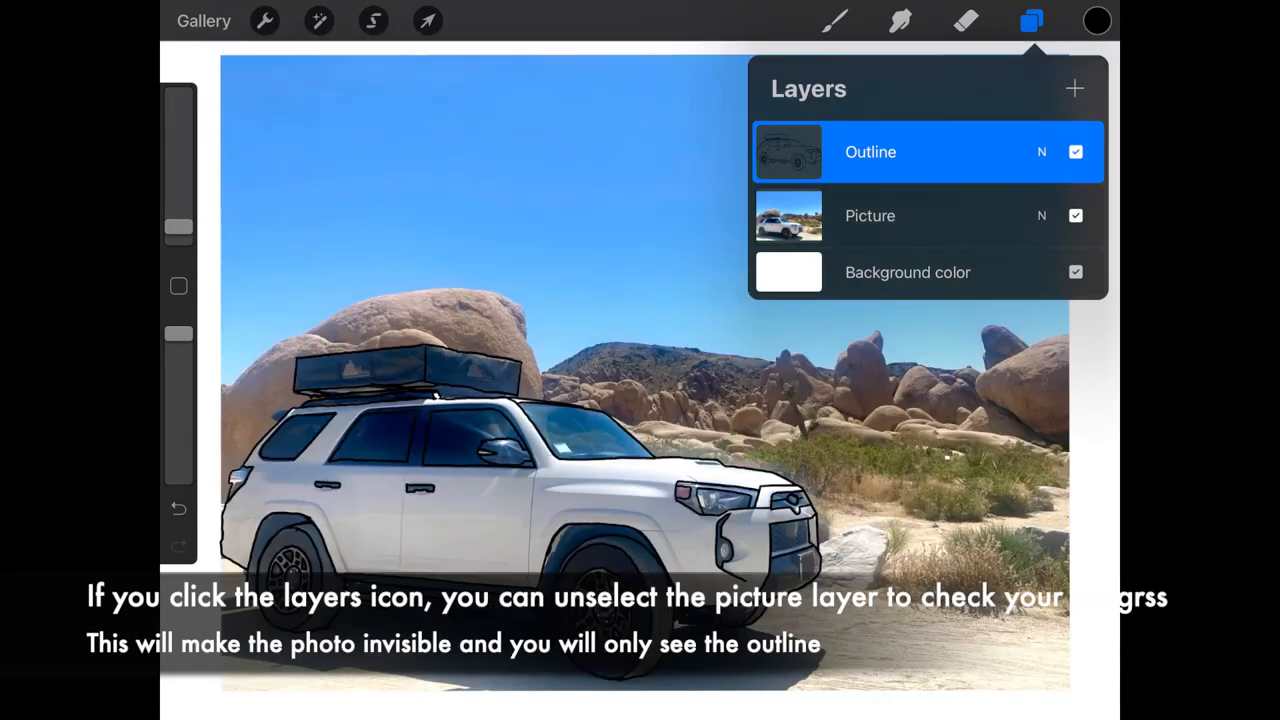
left_click(264, 20)
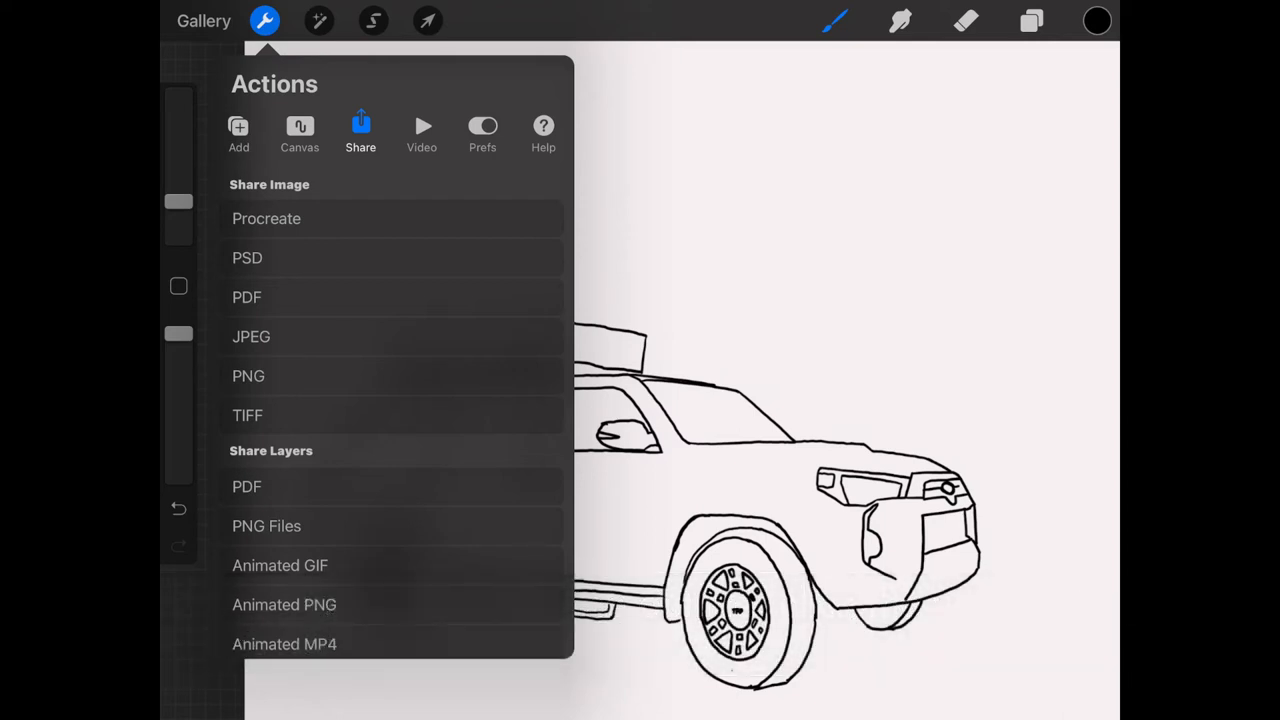
Step: Choose an export format and name the artwork '4Runner Outline'
left_click(252, 336)
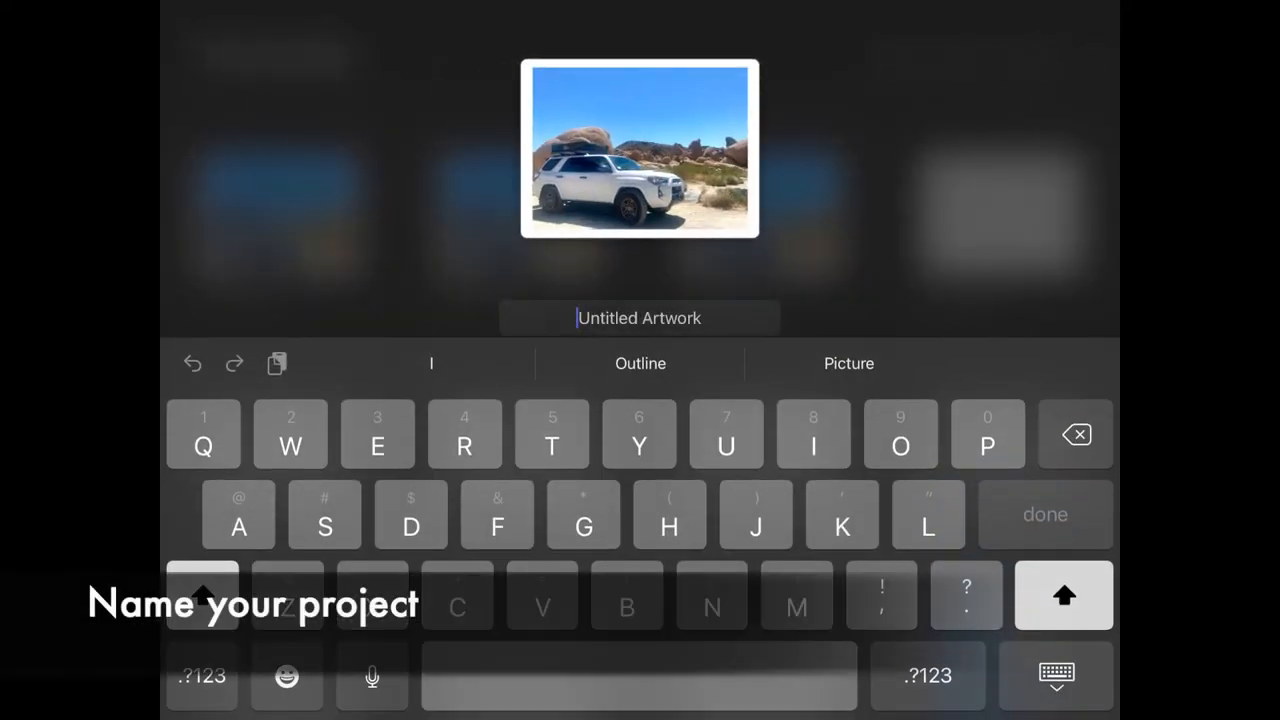
left_click(202, 676)
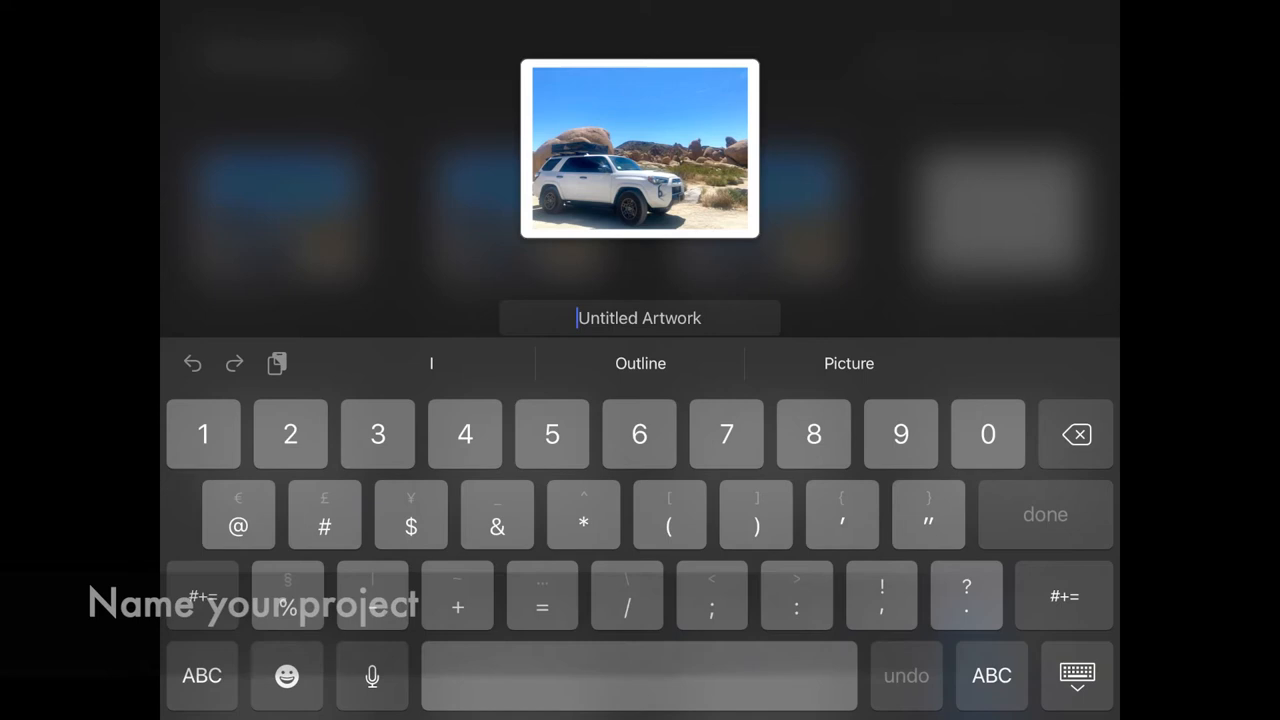
type("R")
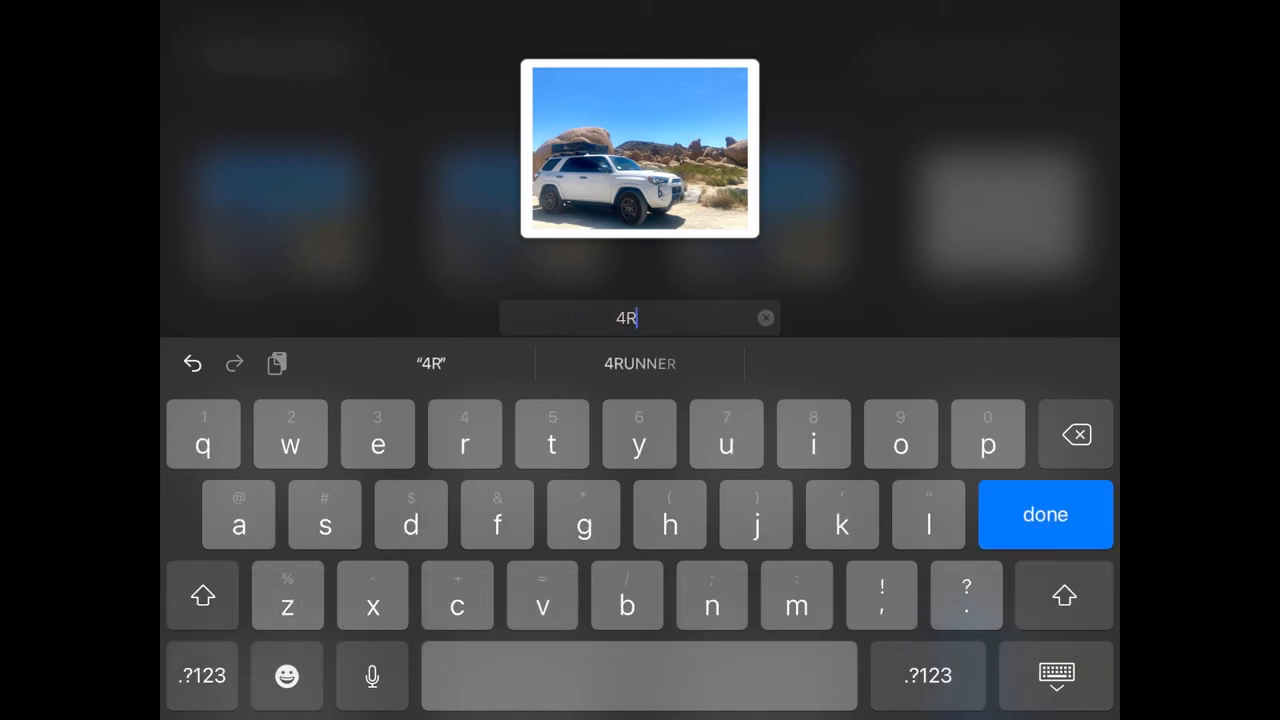
left_click(640, 364)
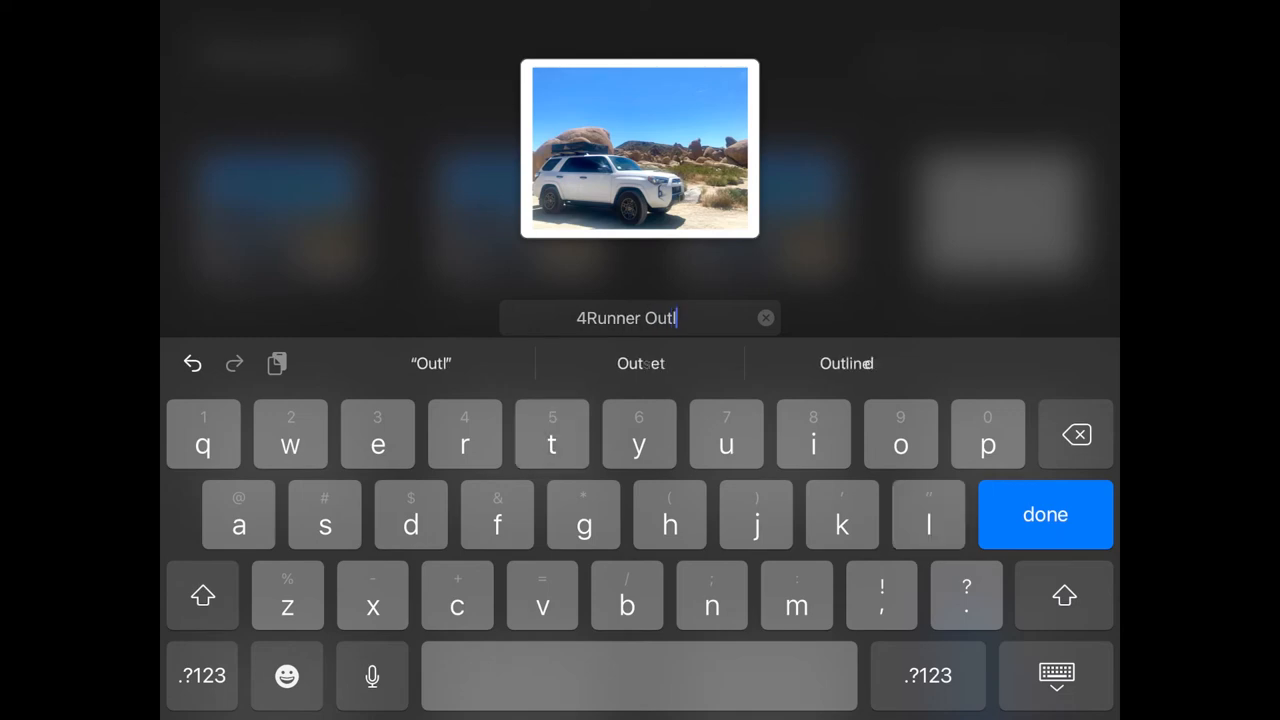
left_click(1044, 514)
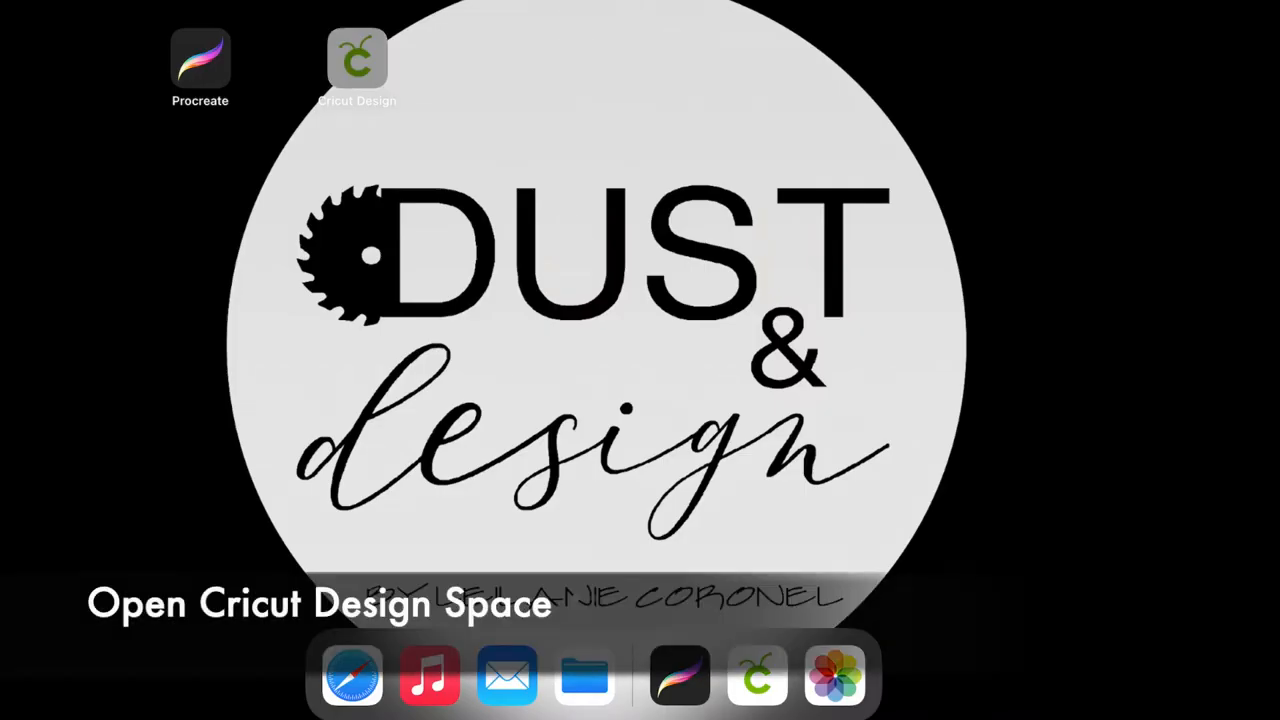
Step: Launch Cricut Design Space and upload the SUV outline image into a new project
left_click(356, 56)
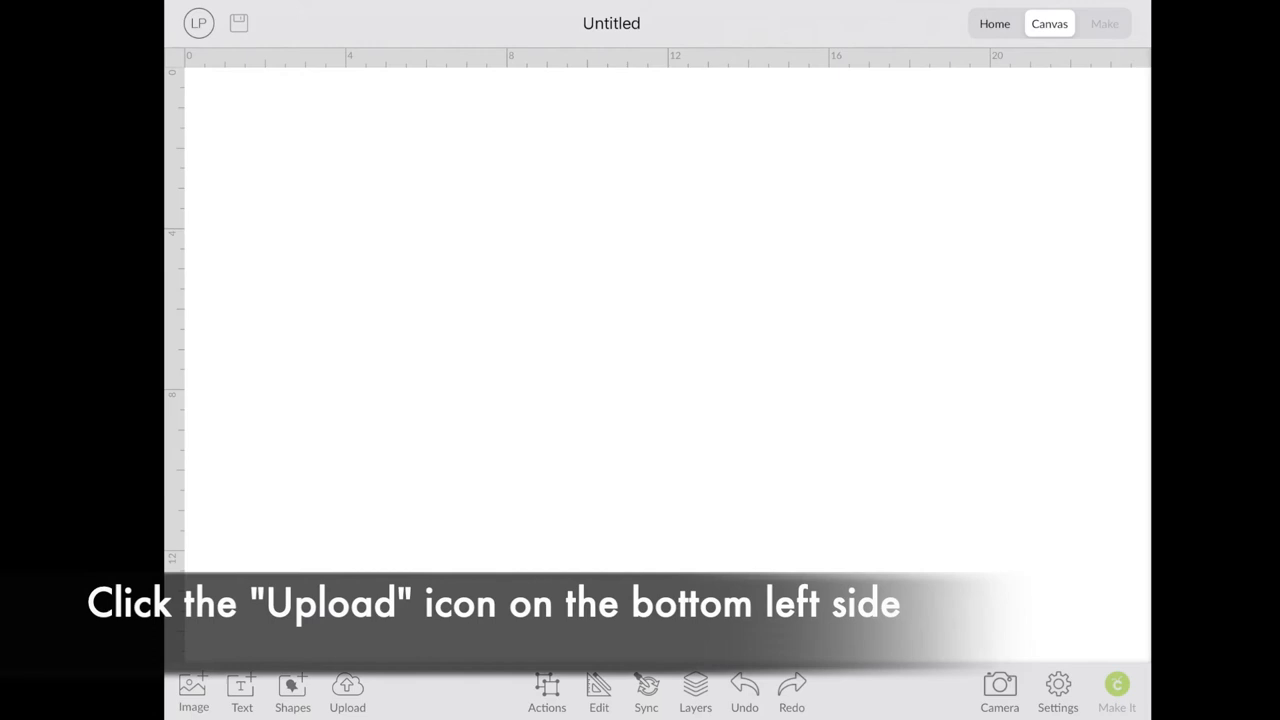
left_click(348, 690)
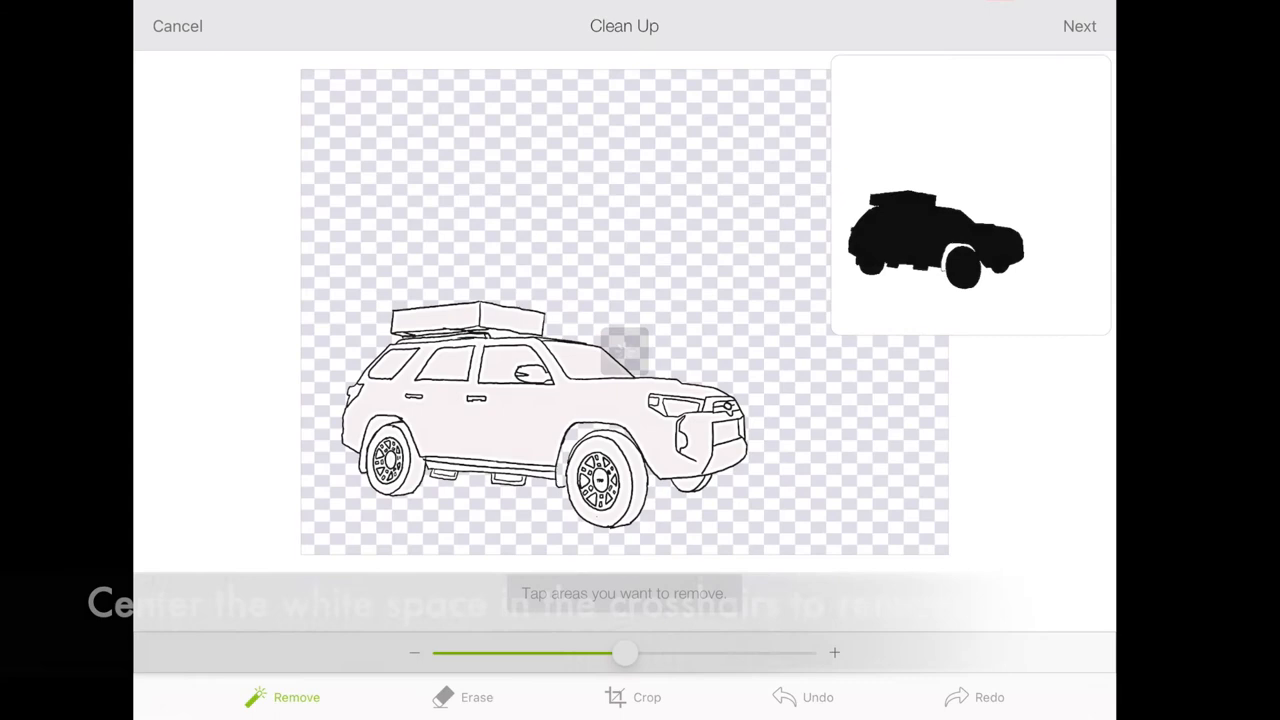
Step: Remove the white background and the white gaps inside the wheels, then continue to Refine
left_click(624, 350)
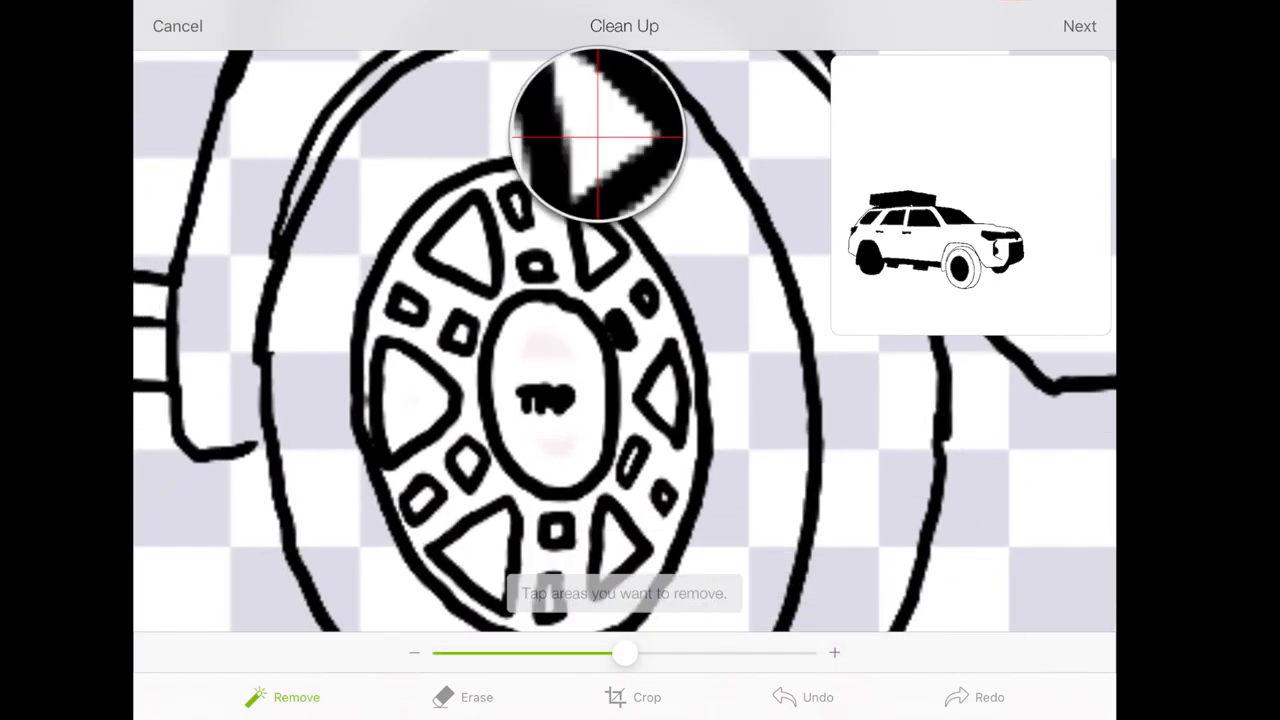
left_click_drag(600, 136, 464, 136)
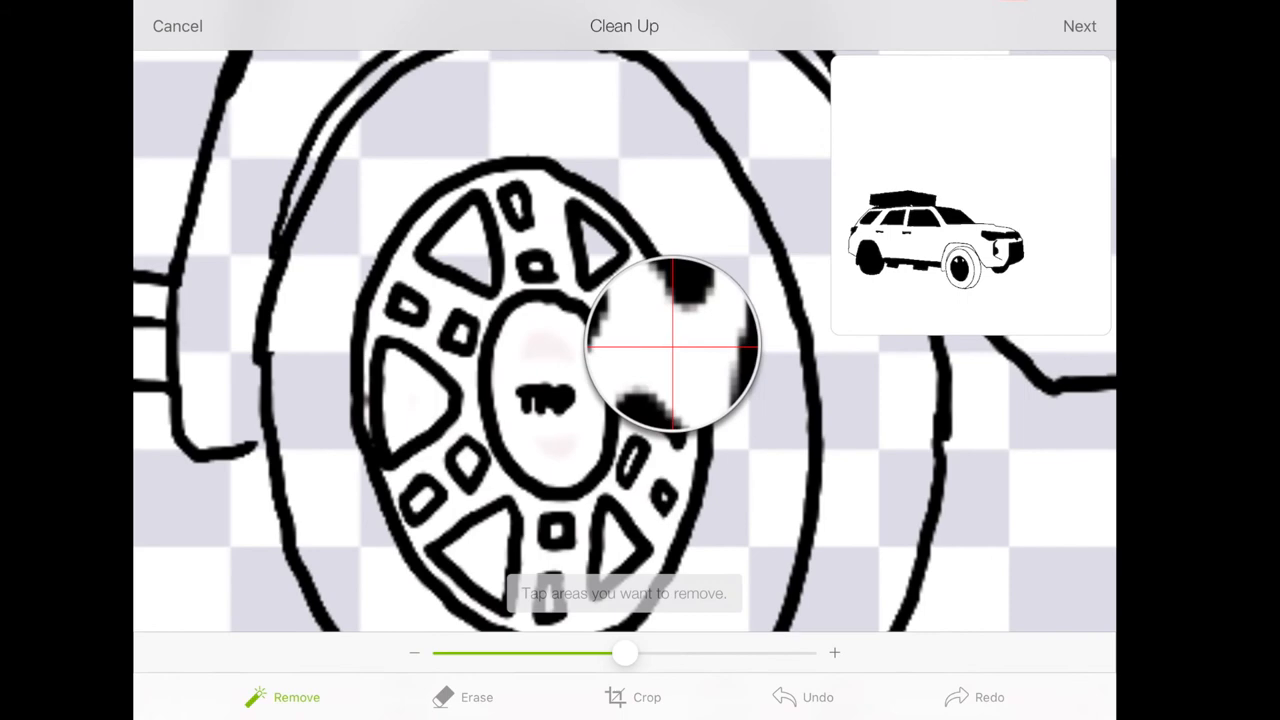
left_click(670, 344)
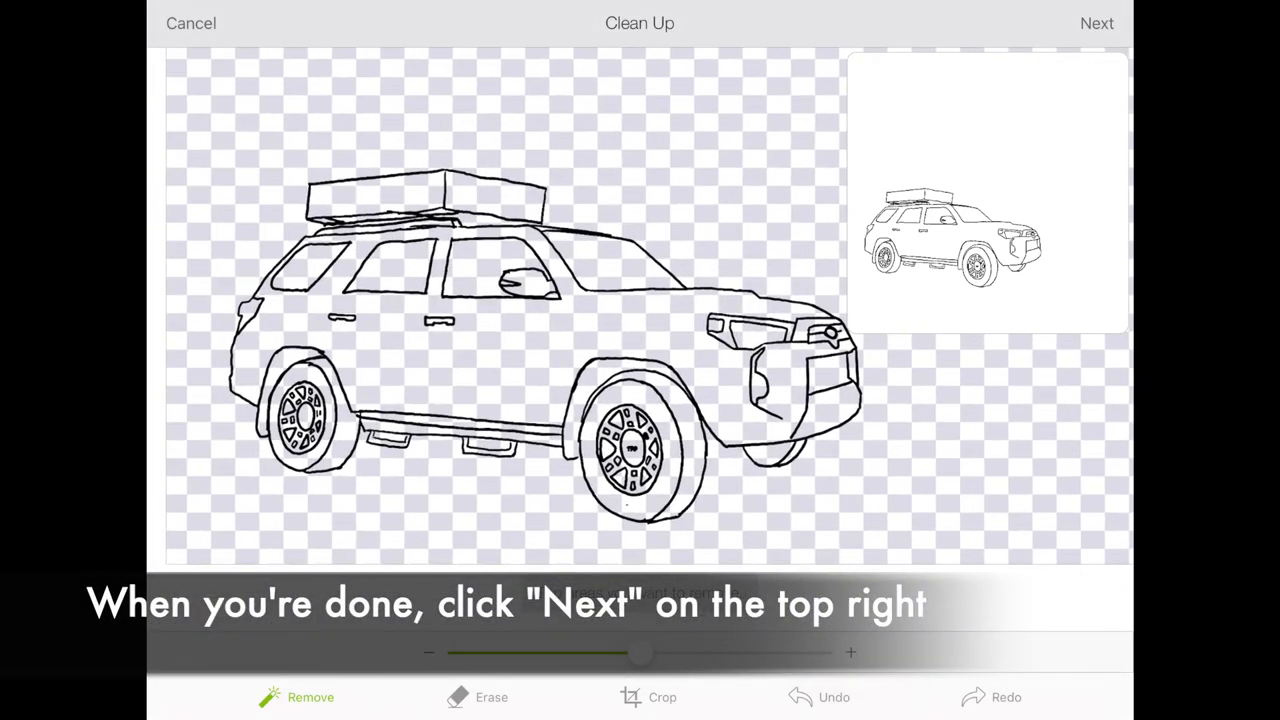
left_click(1096, 24)
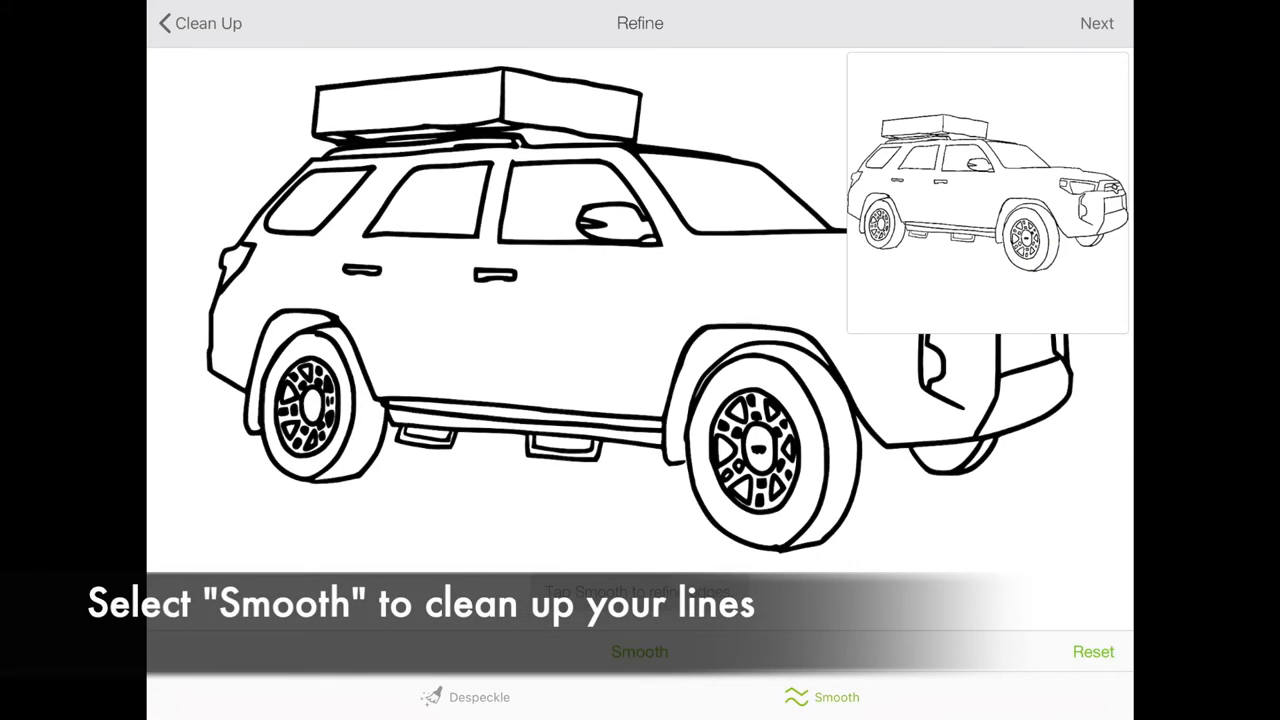
Step: Save the refined outline as a Cut Image and place it on the canvas
left_click(1096, 24)
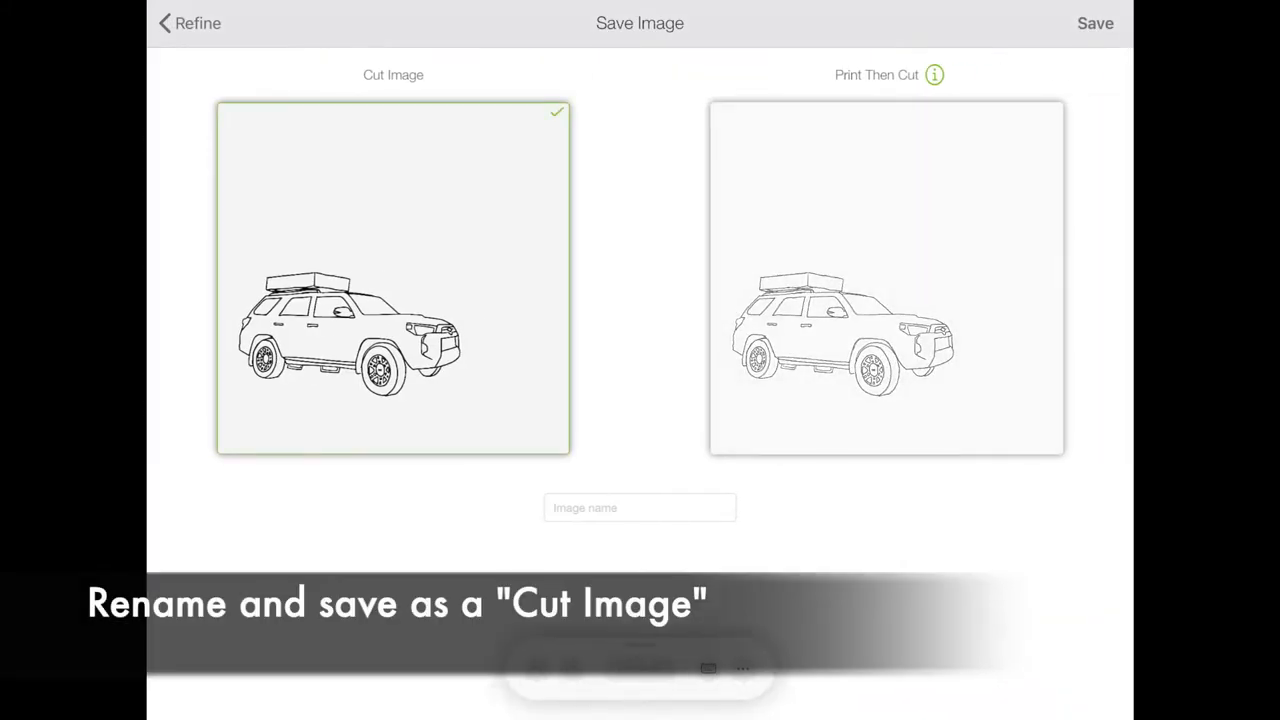
left_click(1094, 24)
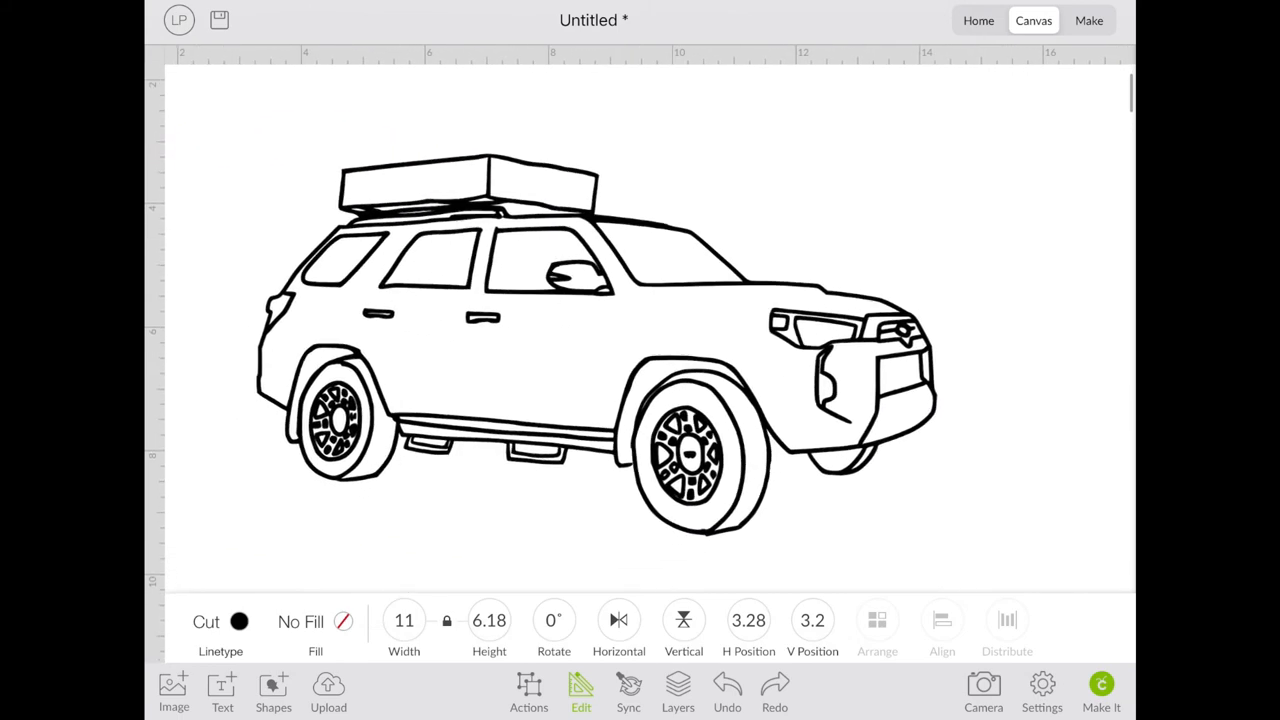
Step: Change the outline's linetype from Cut to Draw with a Fine Point Black pen and apply
left_click(240, 620)
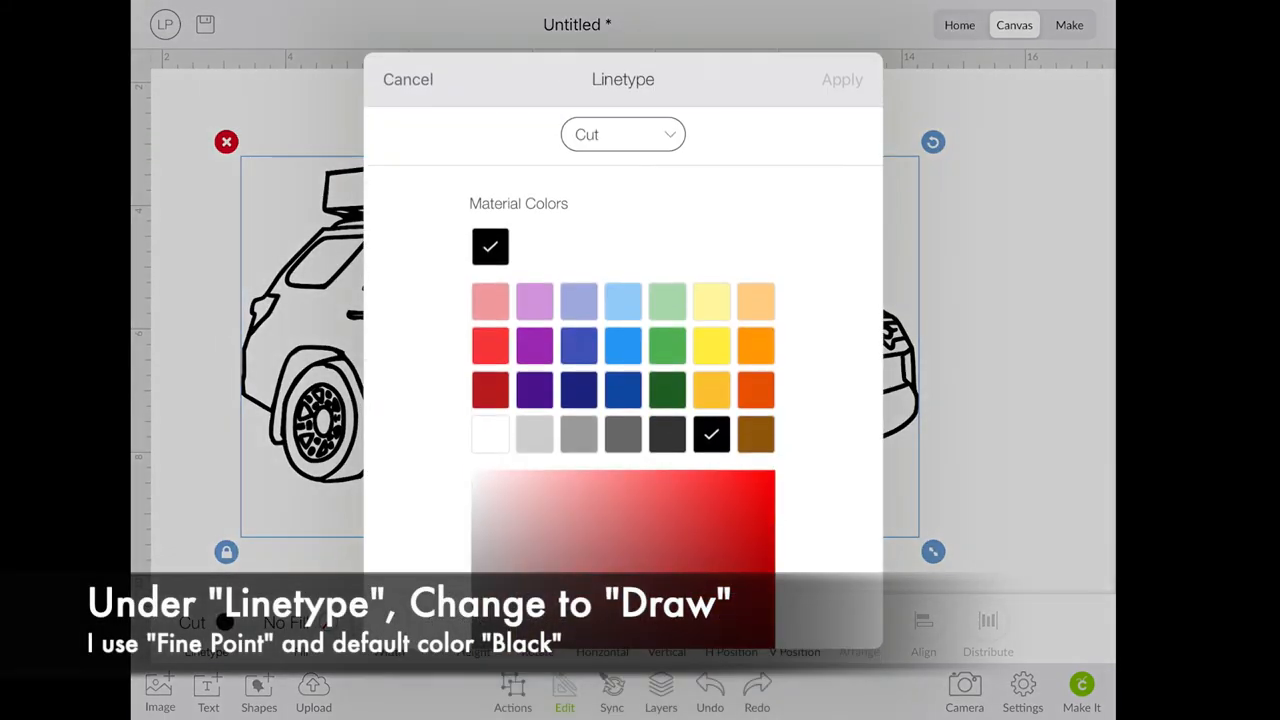
left_click(622, 134)
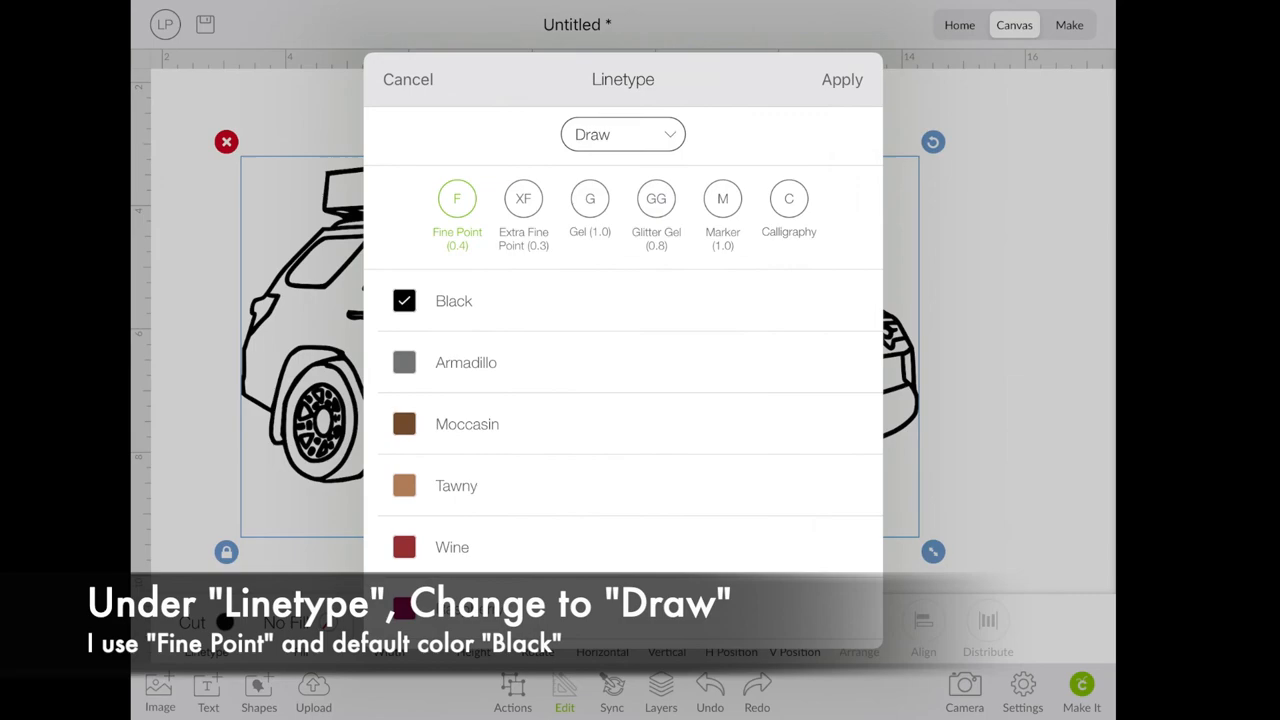
left_click(840, 80)
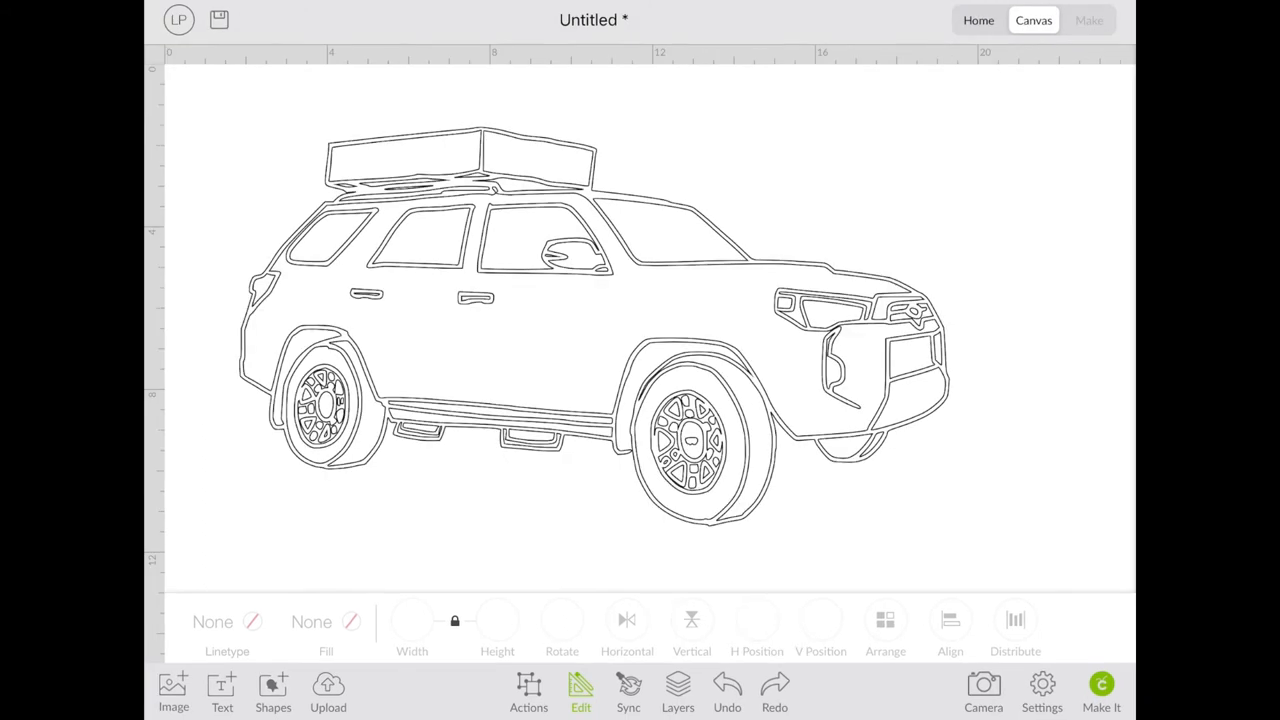
Step: Save the project as a new copy named 4Runner Outline
left_click(220, 20)
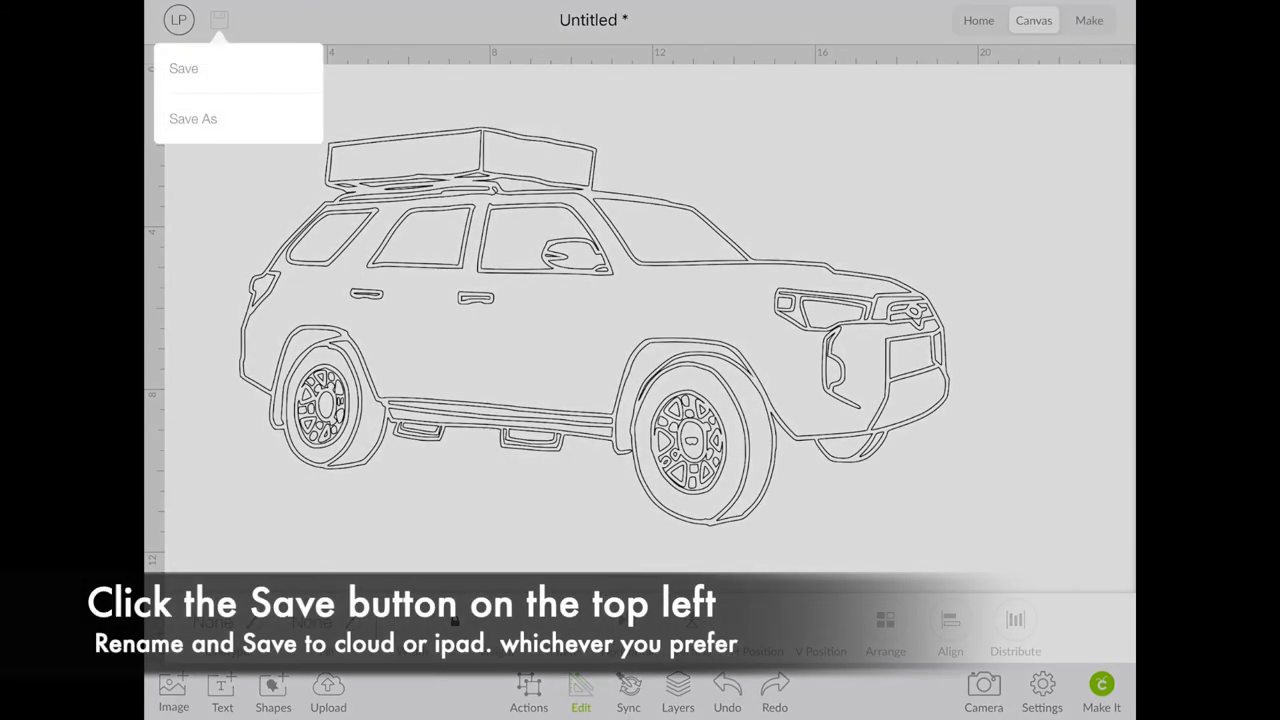
left_click(192, 118)
type("4Runner Outline")
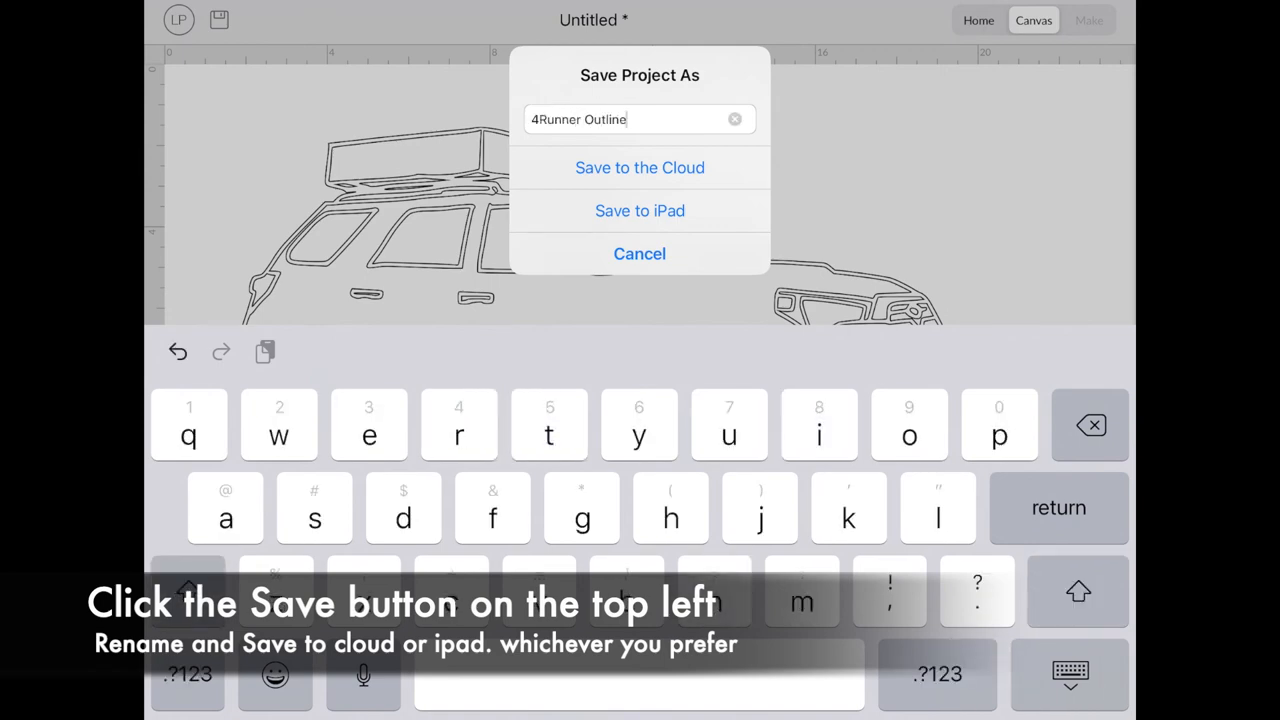
left_click(640, 168)
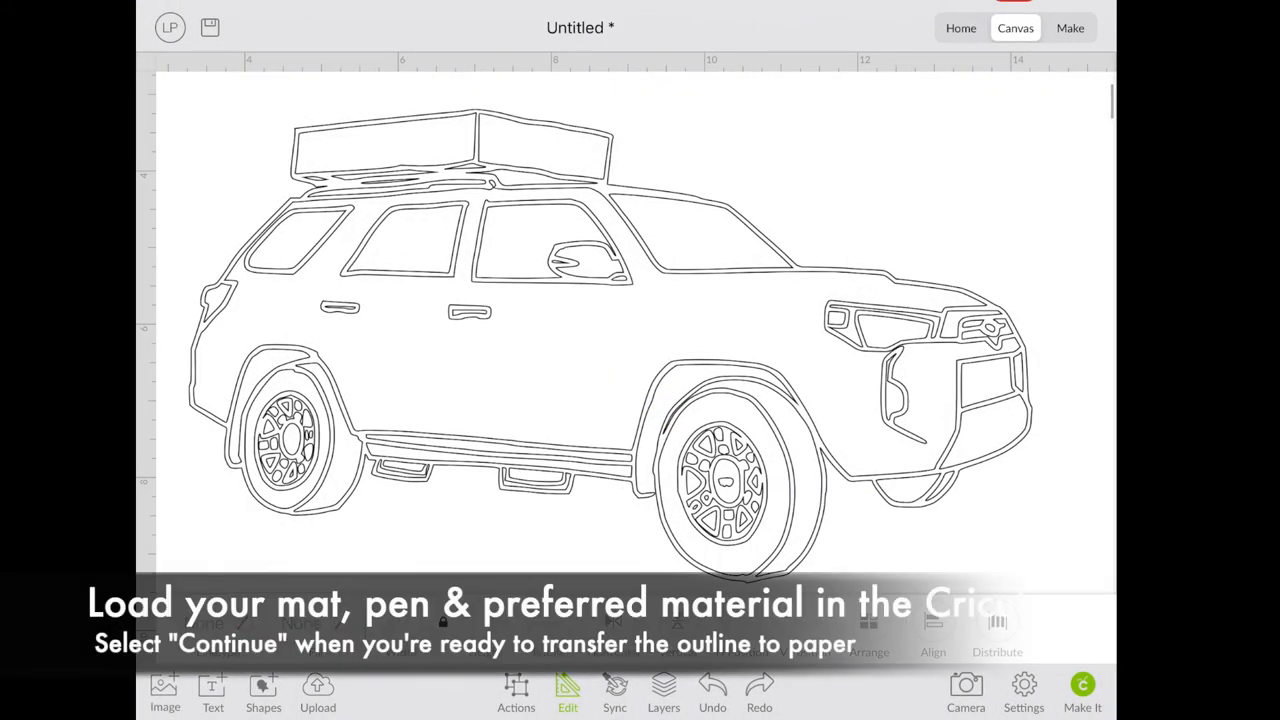
Step: Place the SUV drawing on a 12" x 12" mat via Make It and continue toward the machine
left_click(1070, 28)
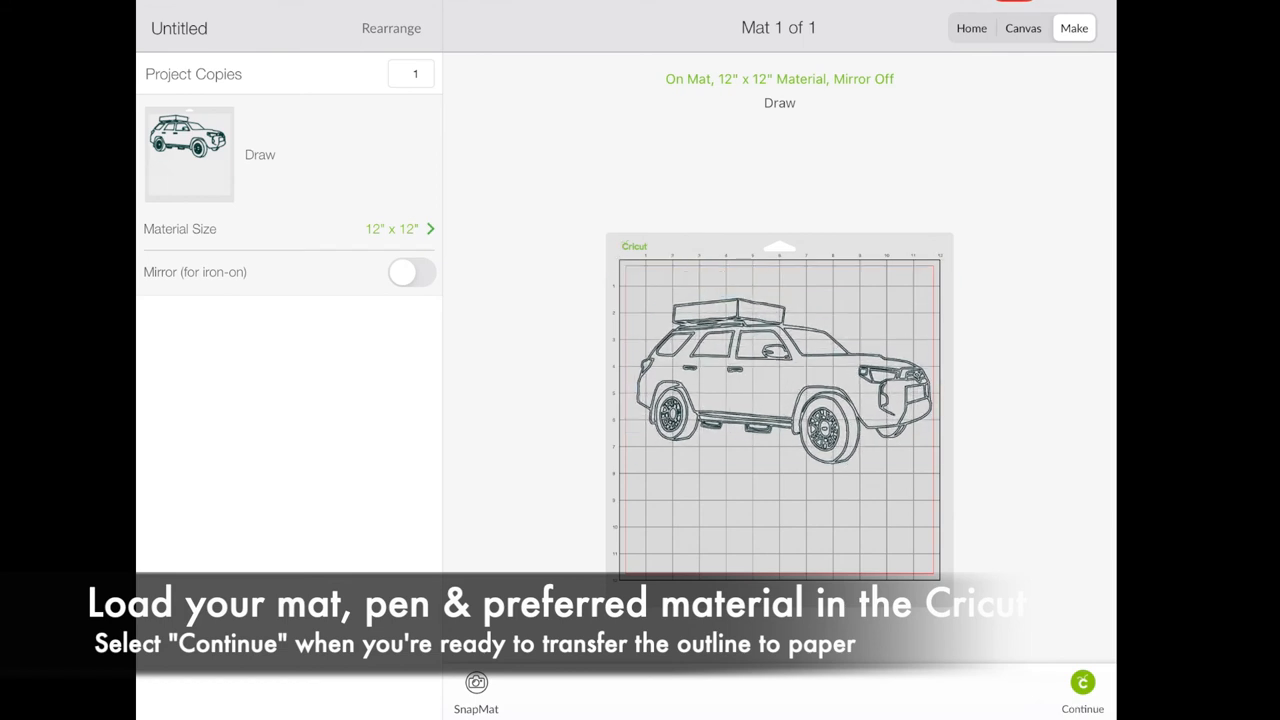
left_click(780, 400)
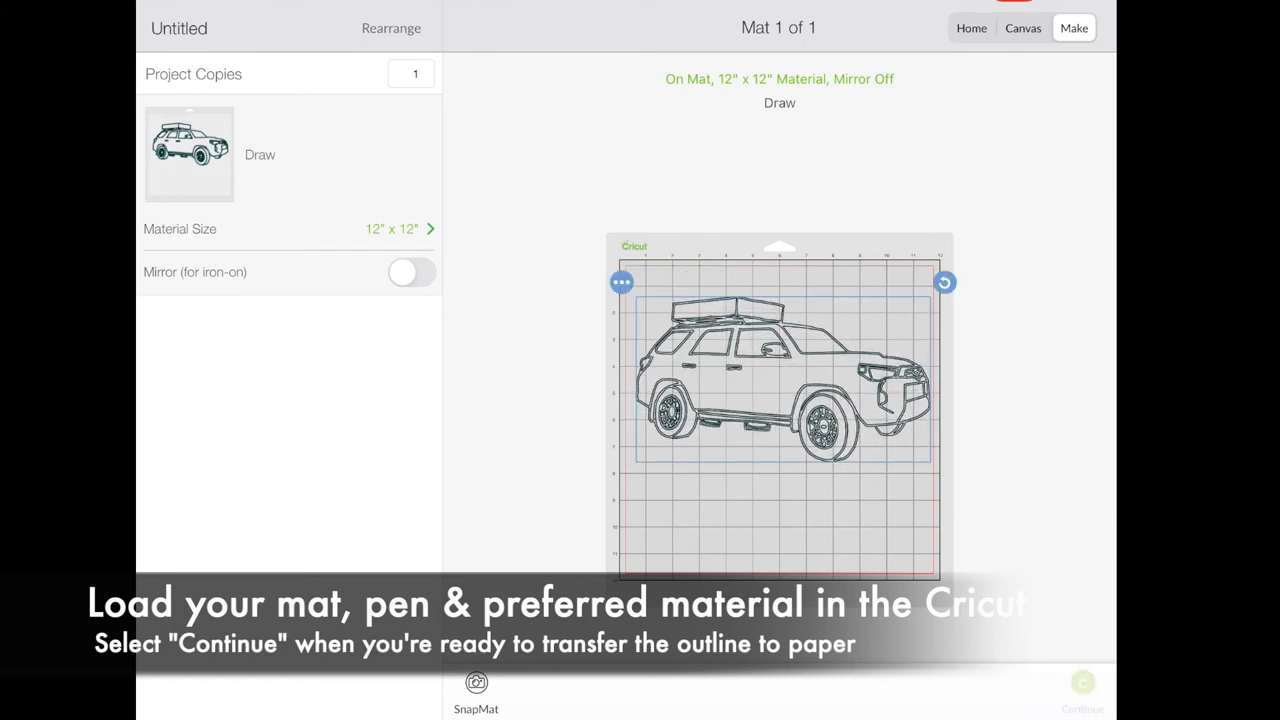
left_click(1080, 696)
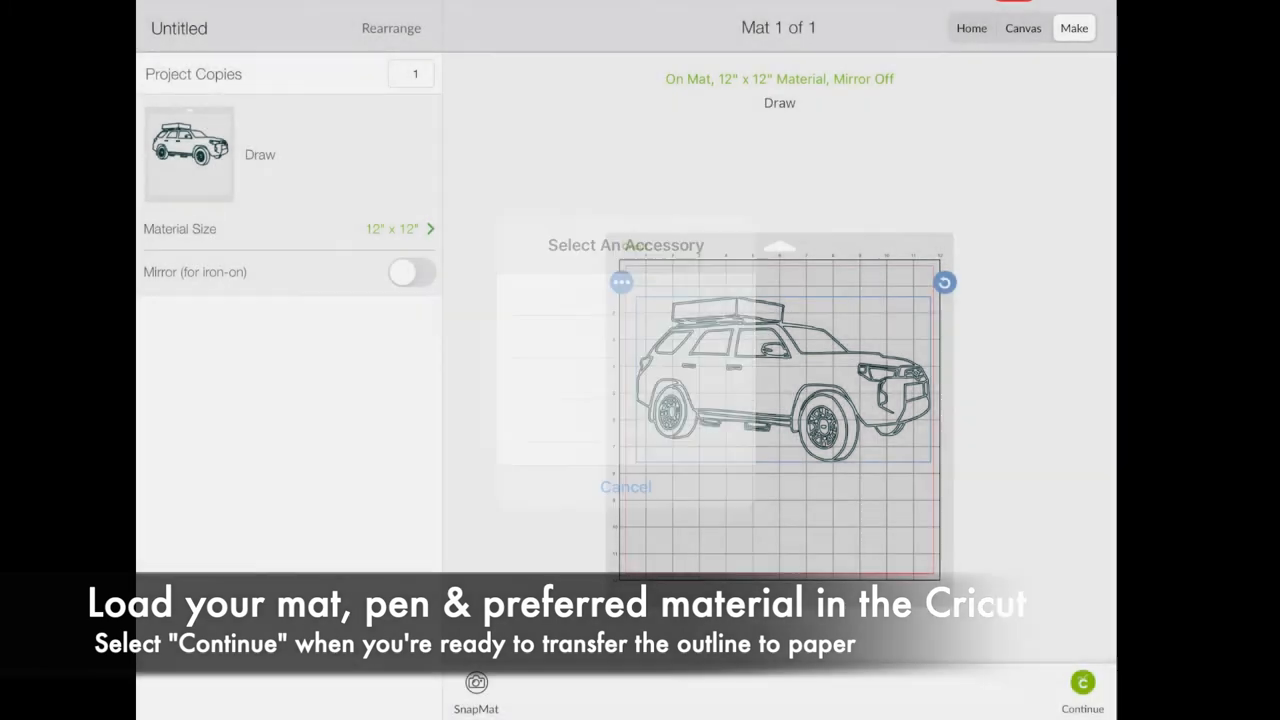